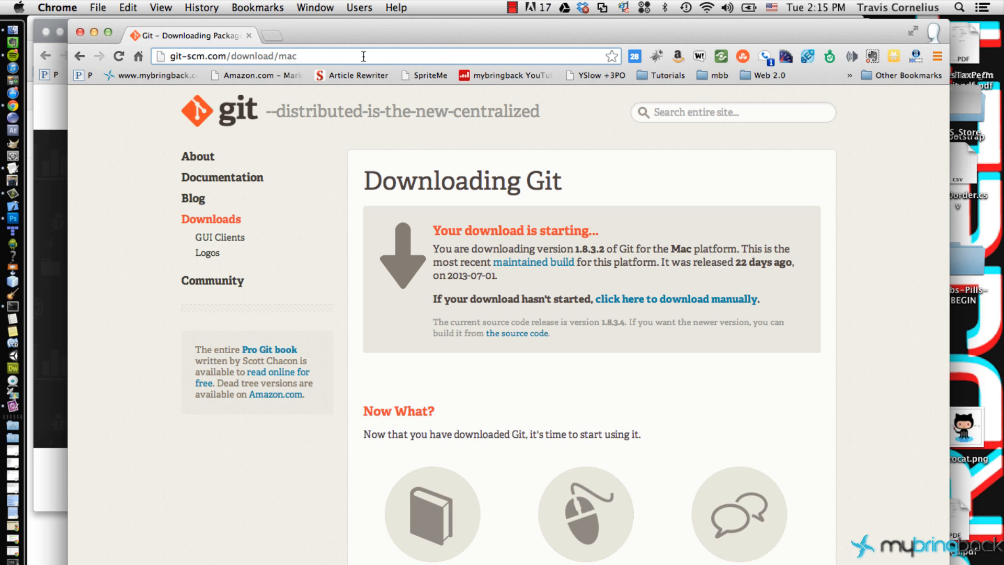
Step: Launch Terminal through Spotlight by searching 'term'
click(295, 56)
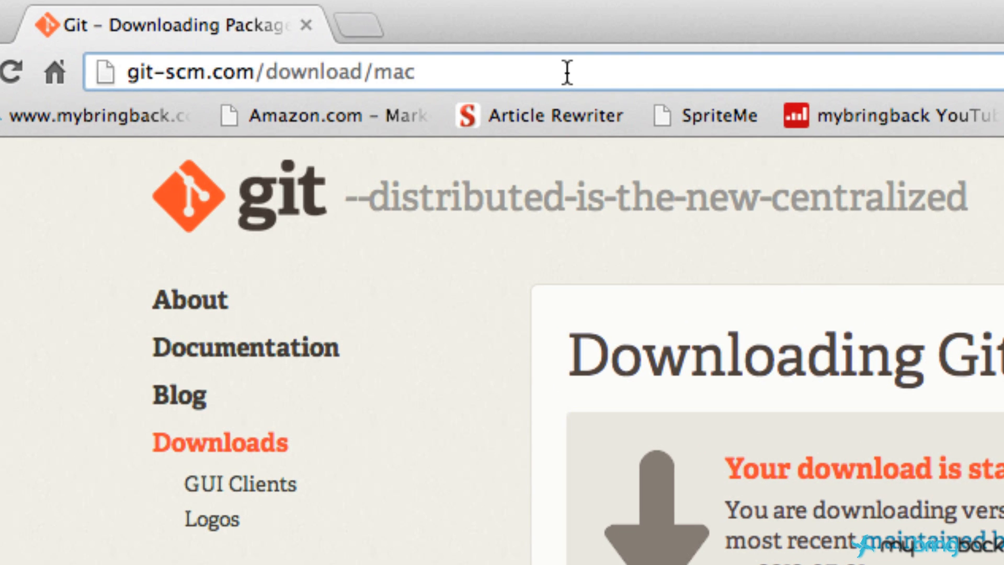
click(413, 70)
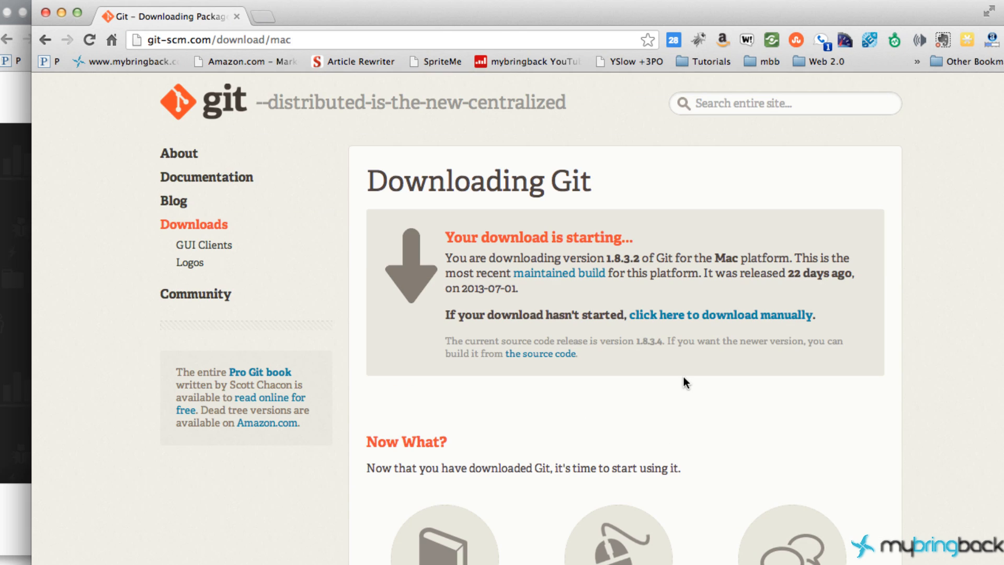
mouse_move(726, 377)
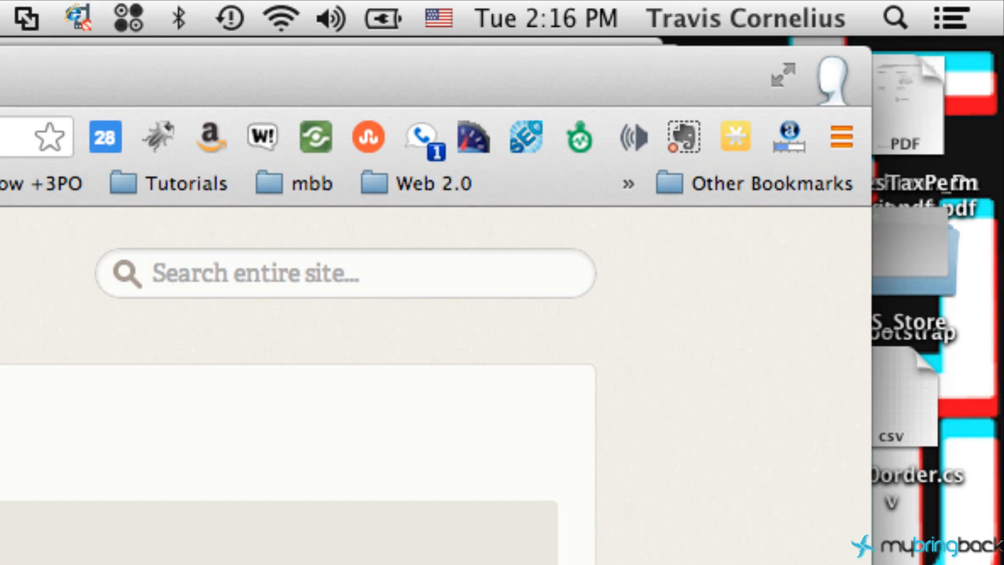
click(897, 17)
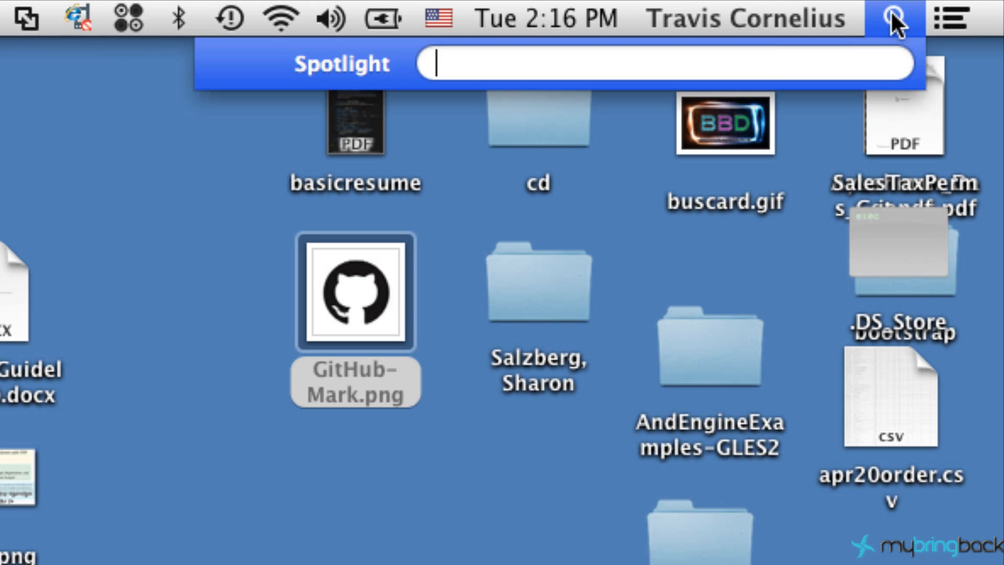
text(term)
text(git)
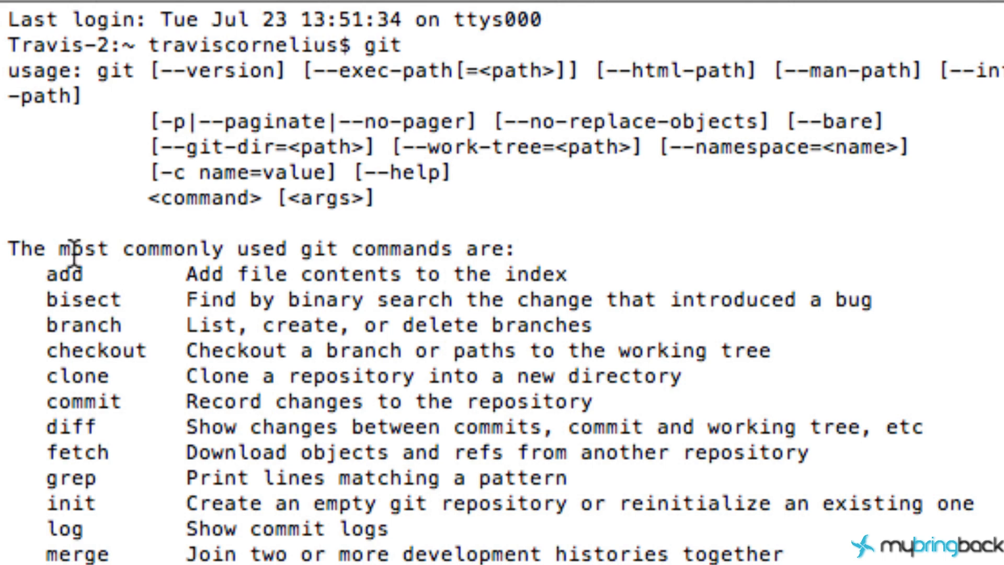
Step: Run git and review its usage summary and list of common commands
drag(64, 248, 694, 503)
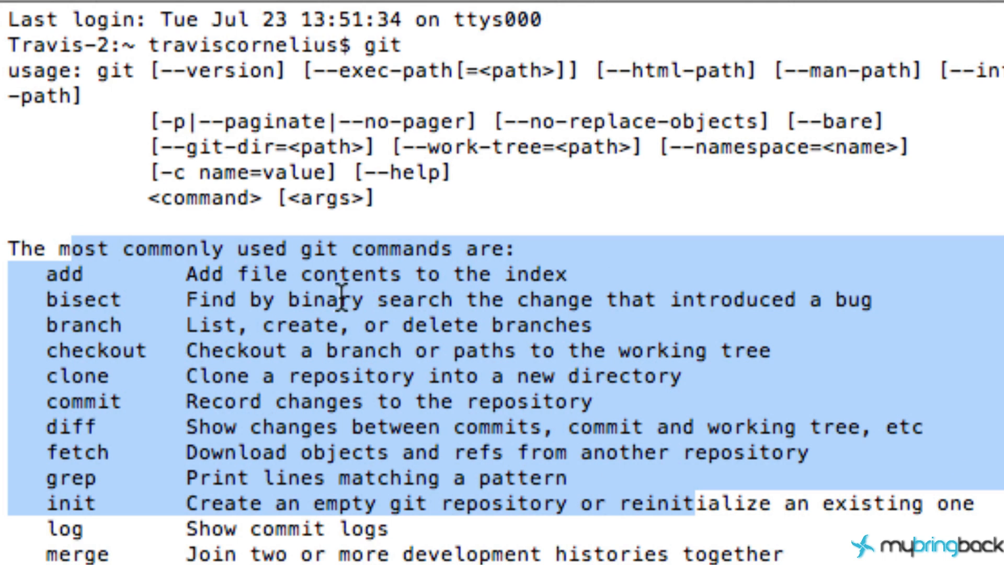
mouse_move(471, 300)
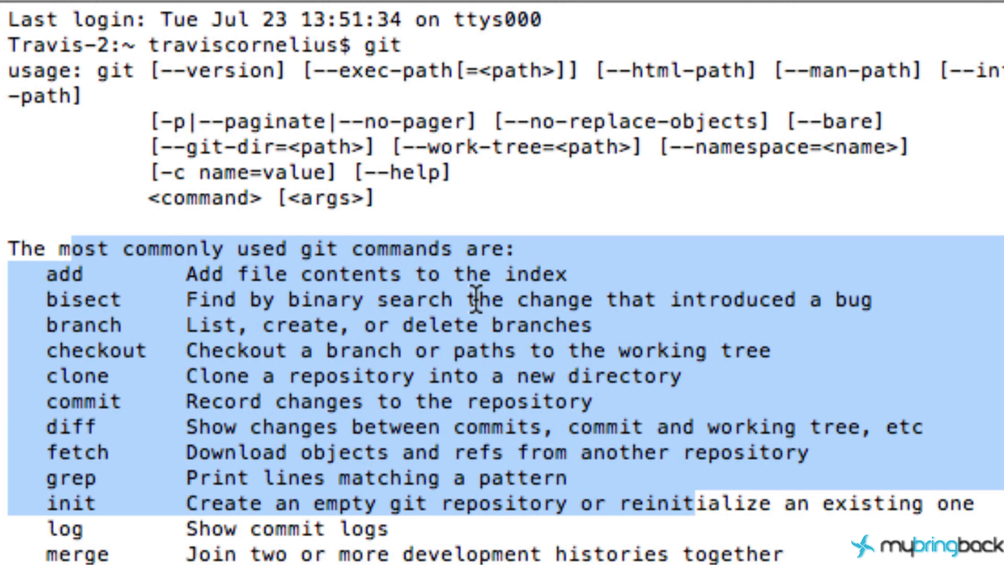
scroll(down, 3)
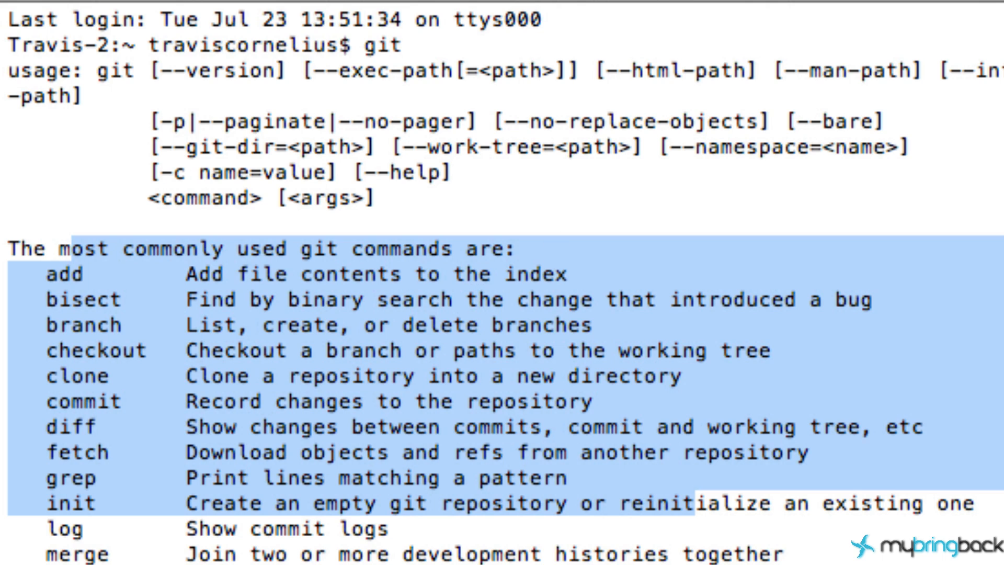
mouse_move(218, 169)
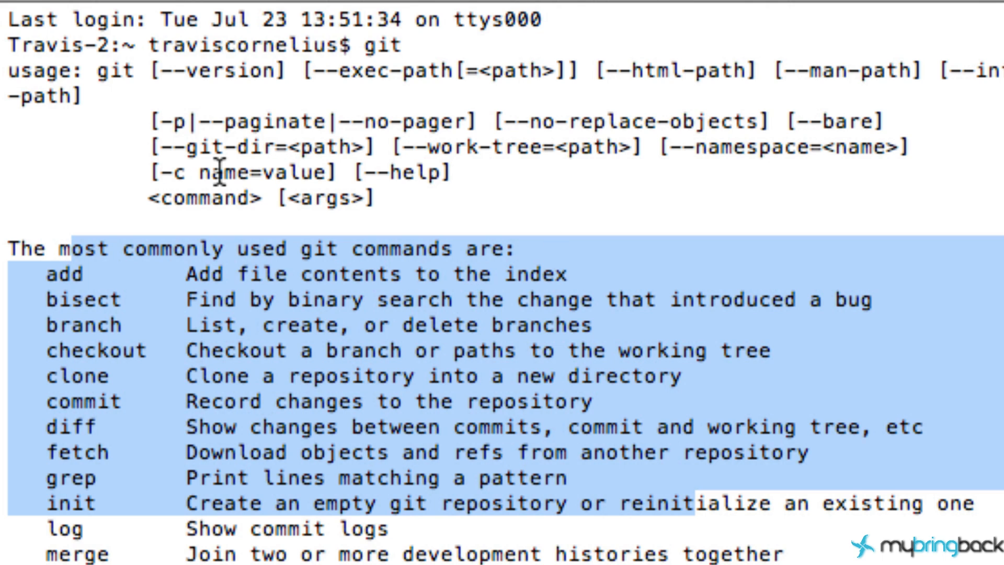
mouse_move(301, 217)
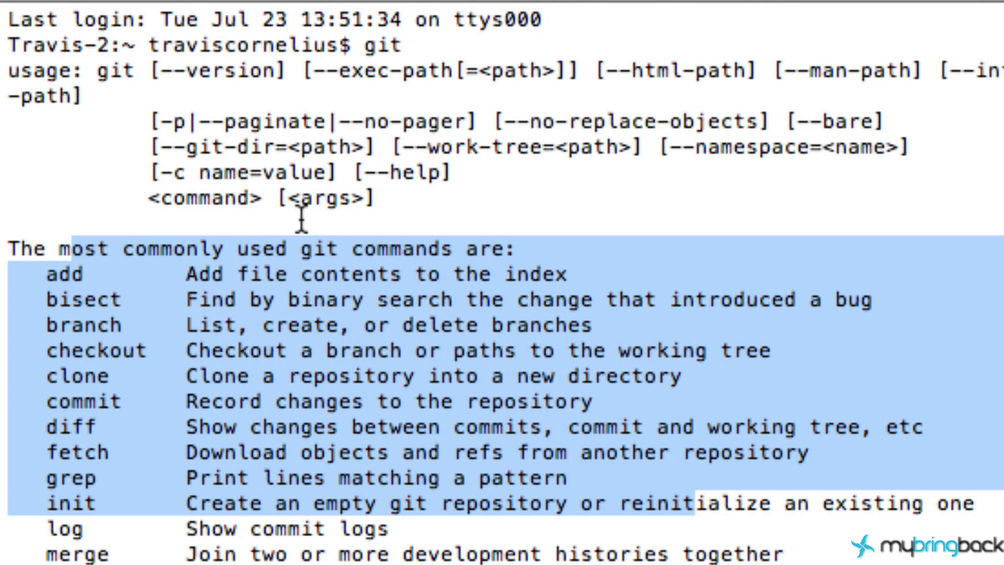
mouse_move(816, 443)
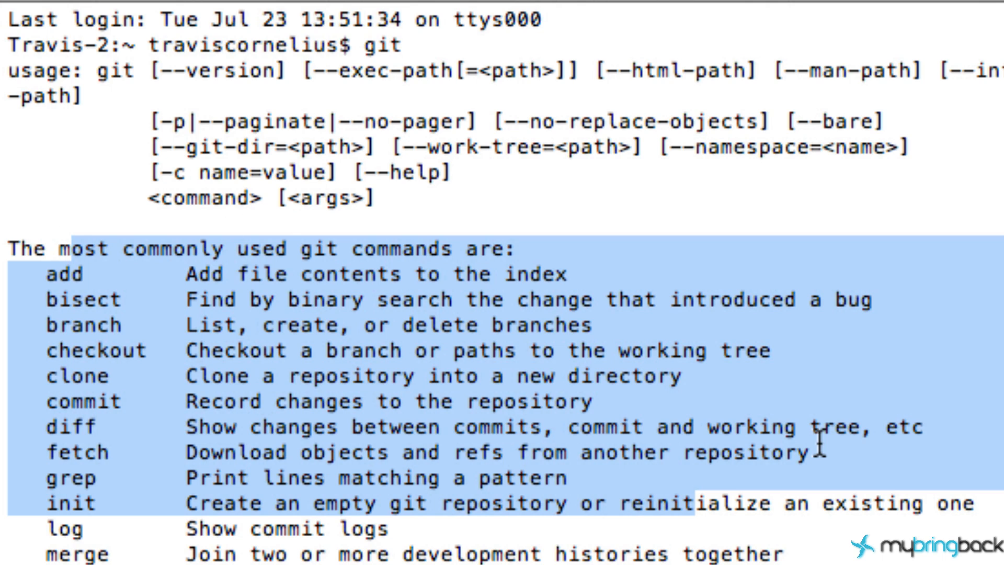
mouse_move(652, 304)
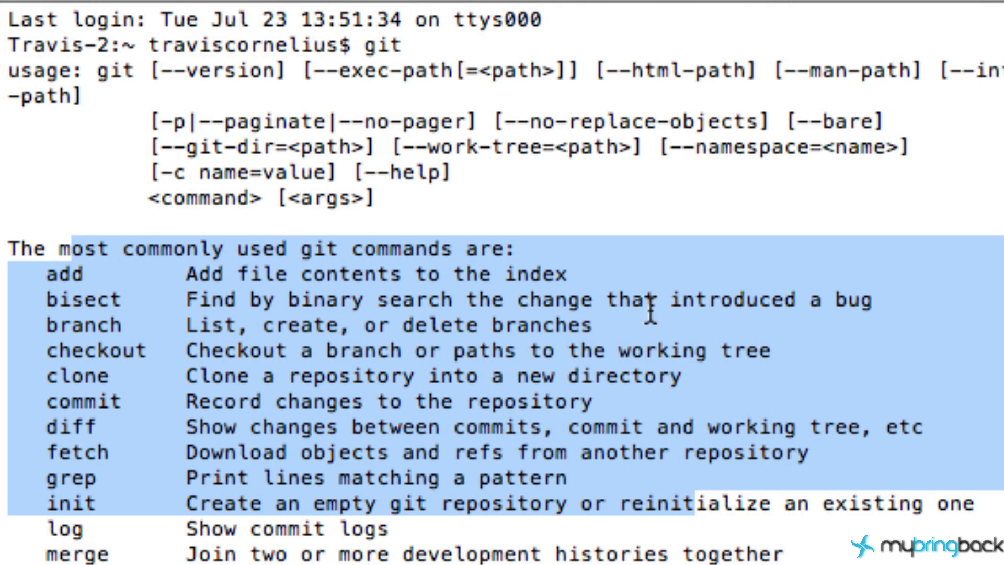
mouse_move(441, 275)
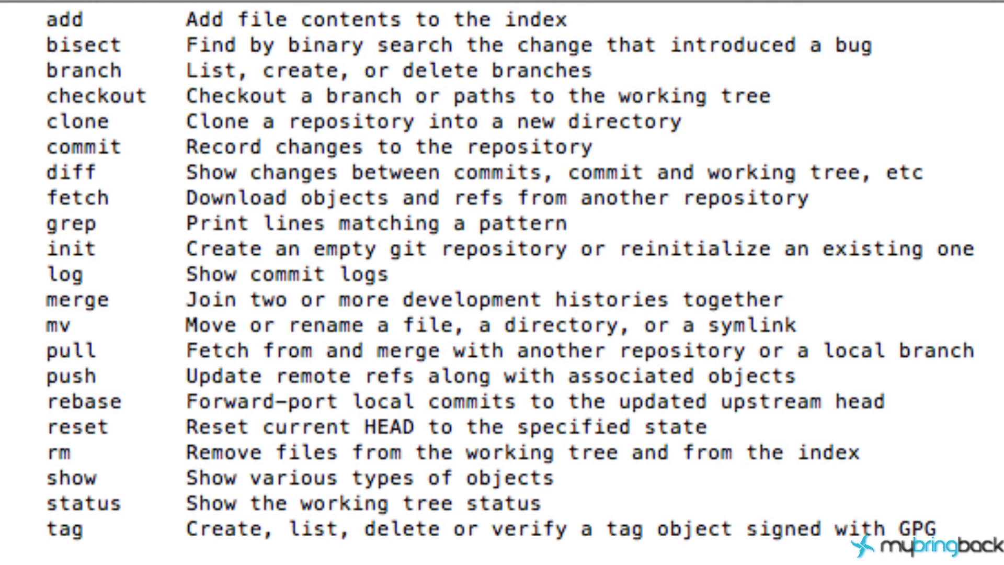
Step: Create a github folder in the home directory with mkdir github
scroll(down, 3)
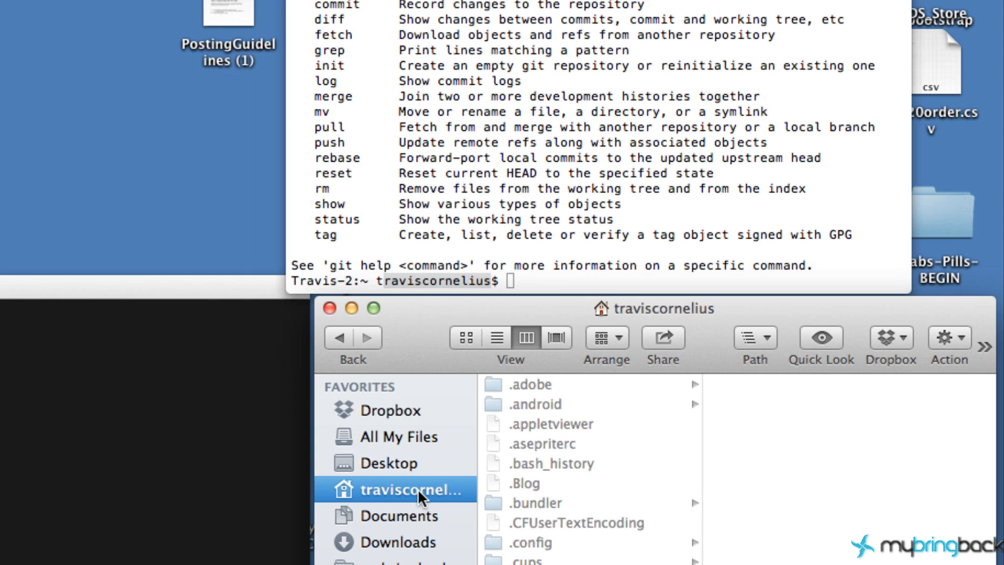
mouse_move(546, 296)
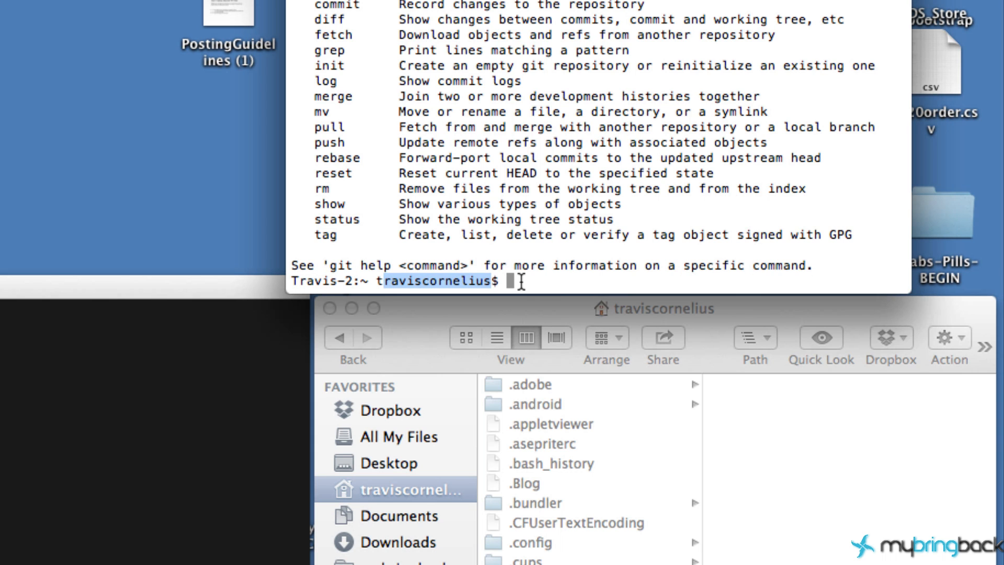
text(mk)
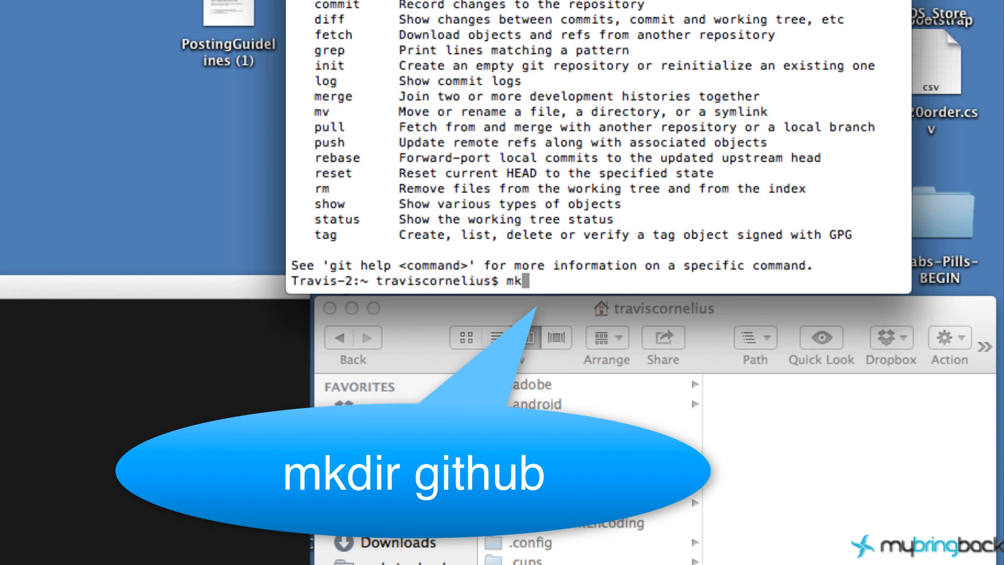
text(dir)
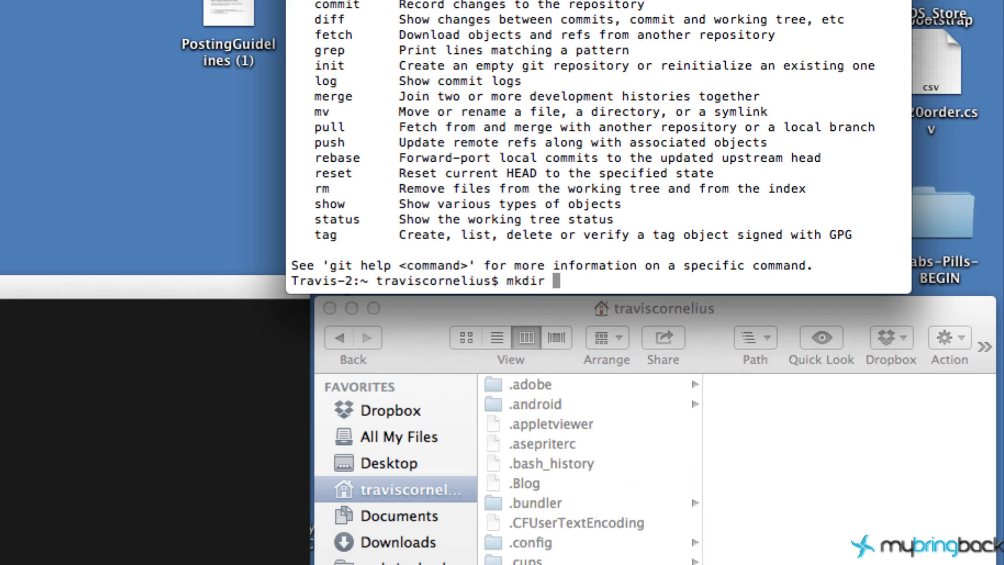
text(github)
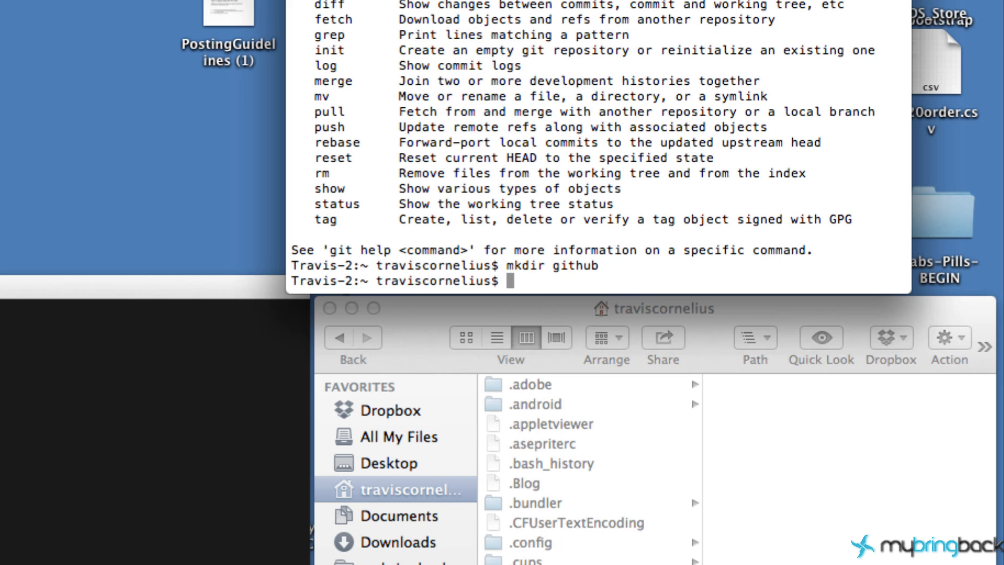
Step: Move the shell into the new github folder with cd github
text(c)
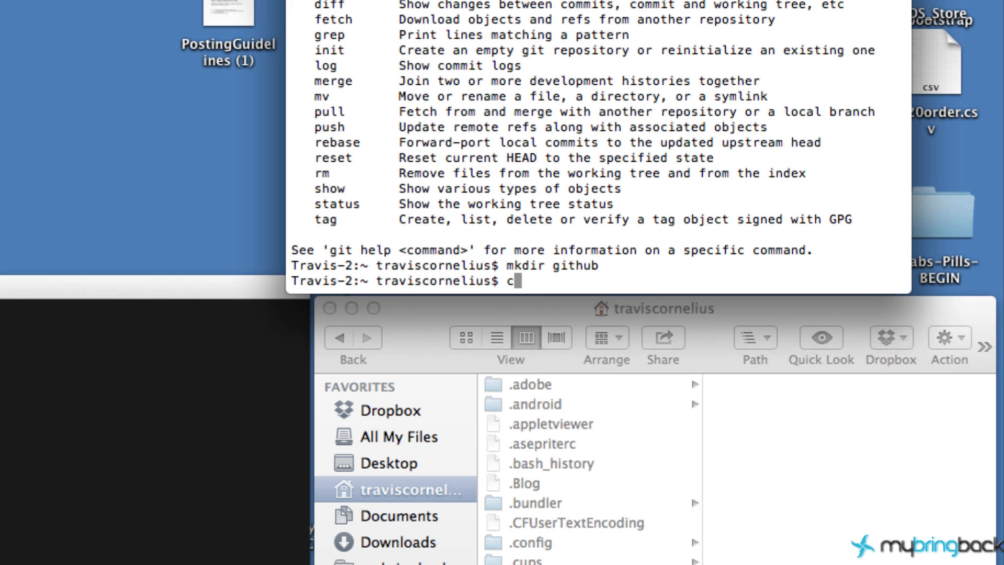
text(d)
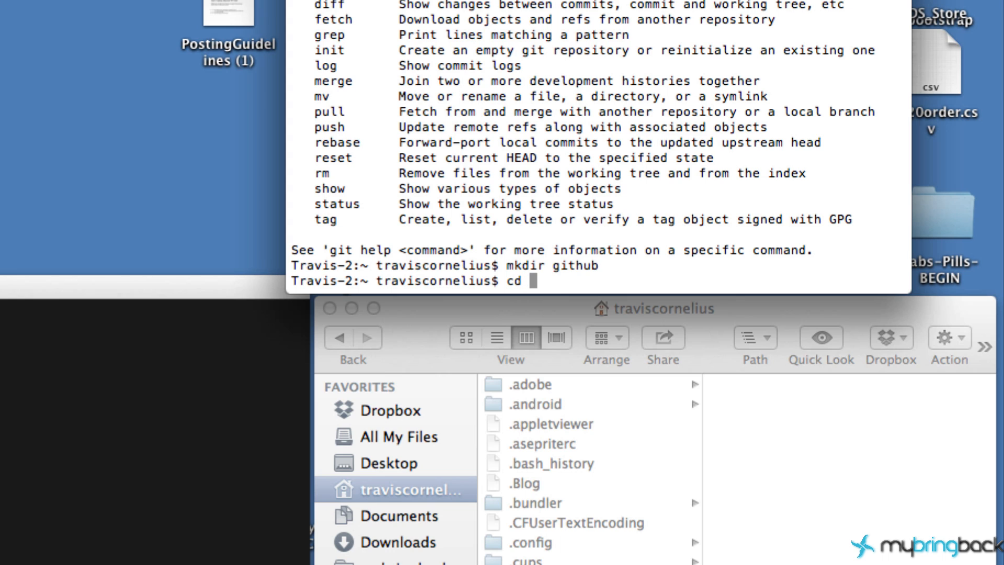
text(githu)
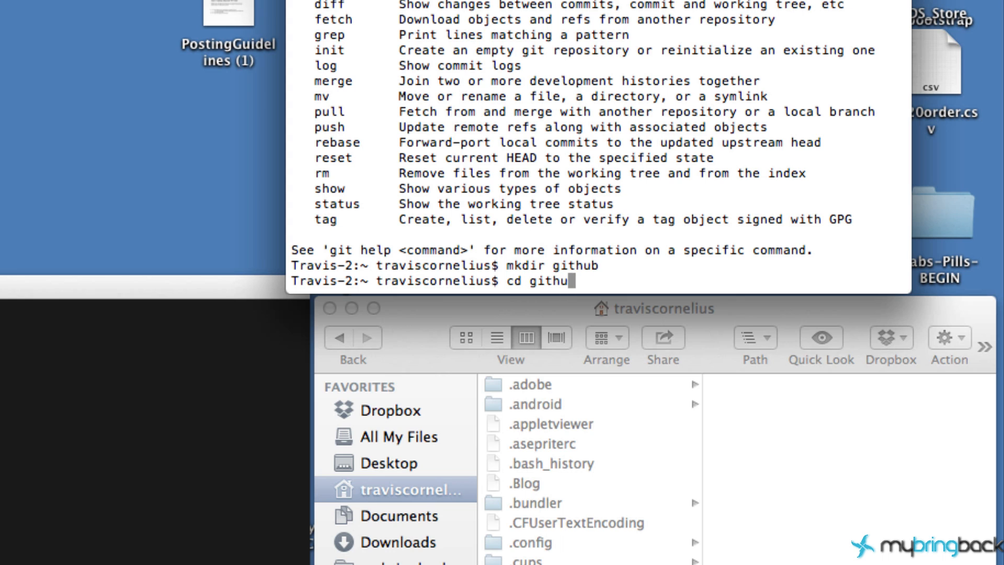
key(Return)
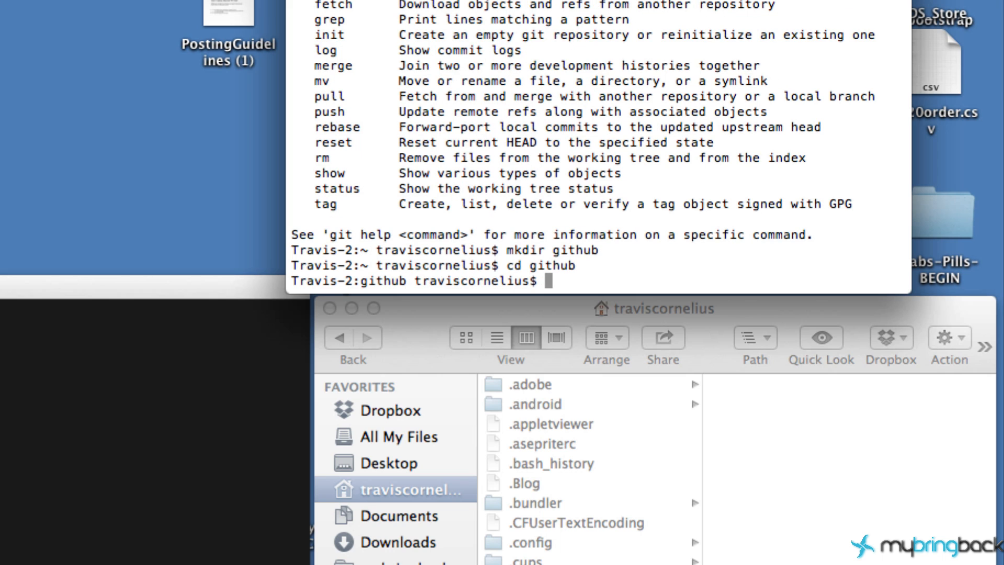
mouse_move(536, 289)
text(ls)
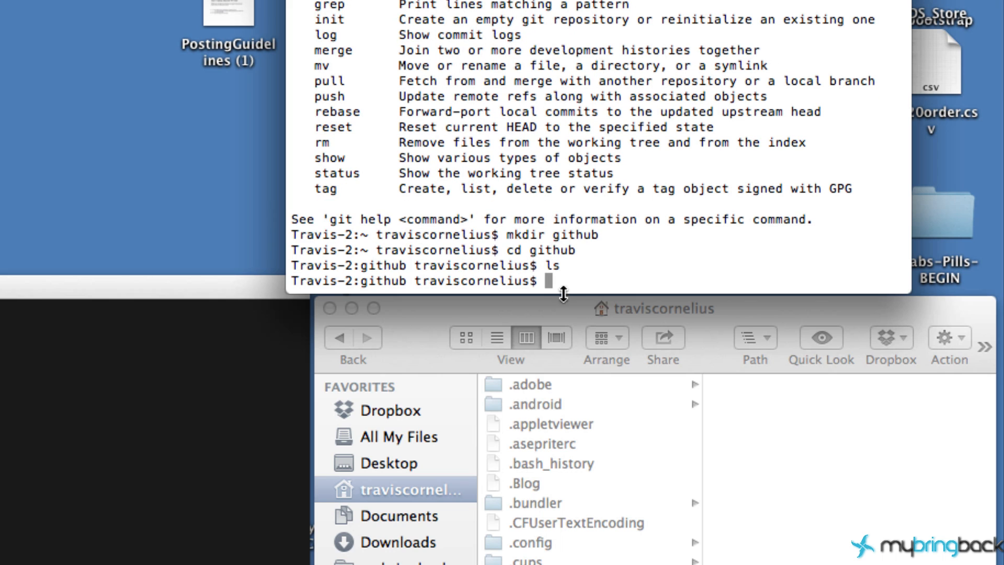
mouse_move(623, 276)
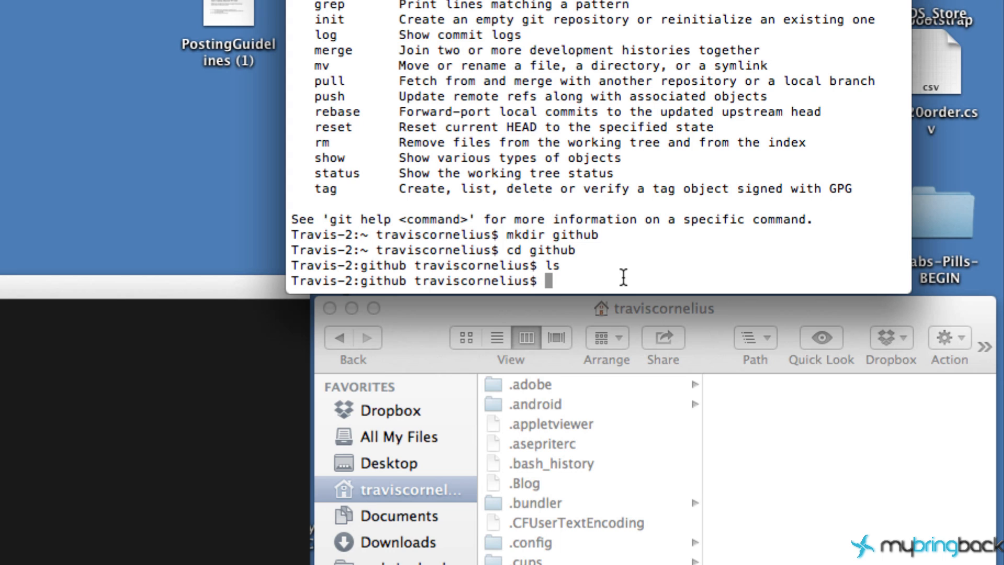
mouse_move(573, 264)
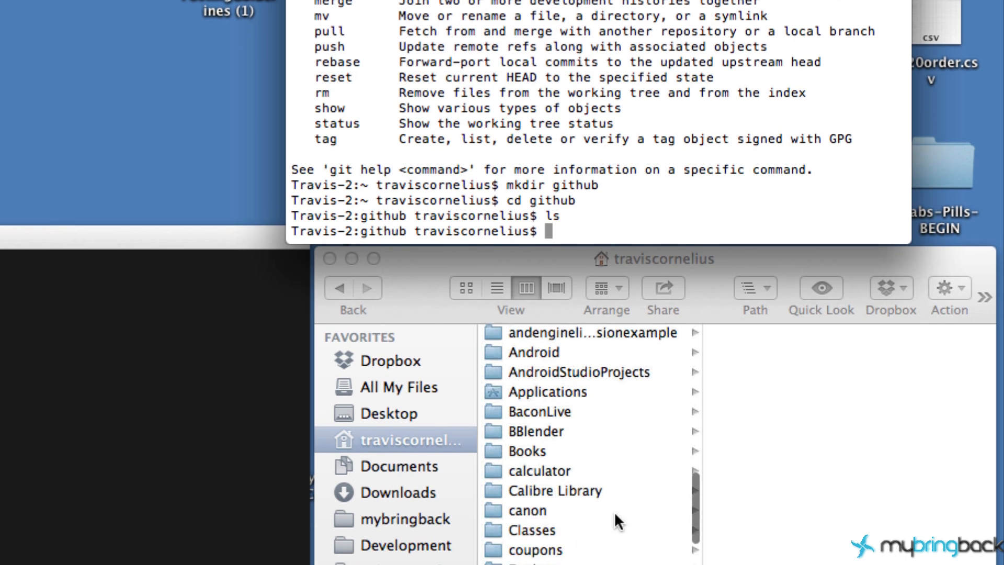
Step: Show the still-empty github folder in Finder's home directory listing
scroll(down, 3)
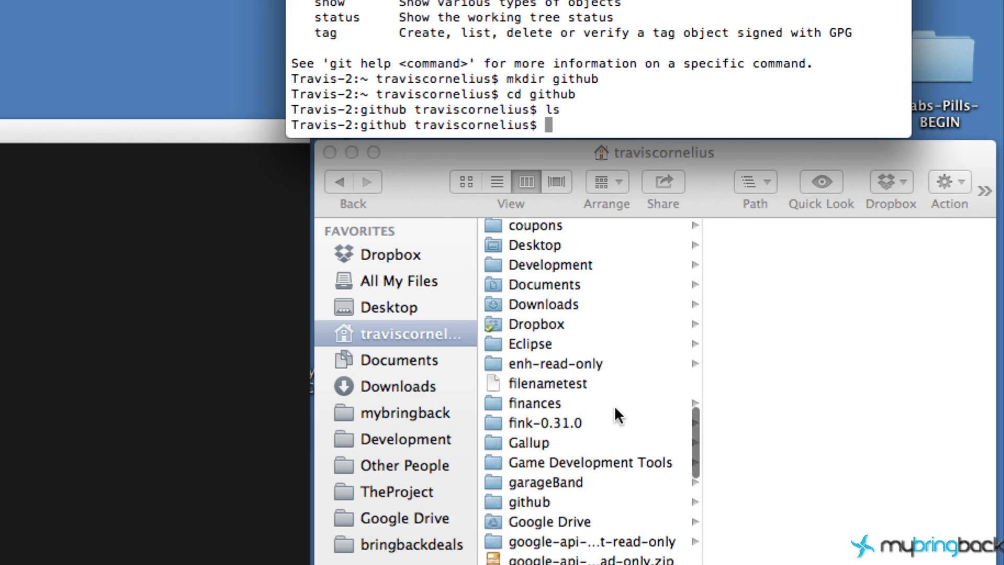
click(527, 481)
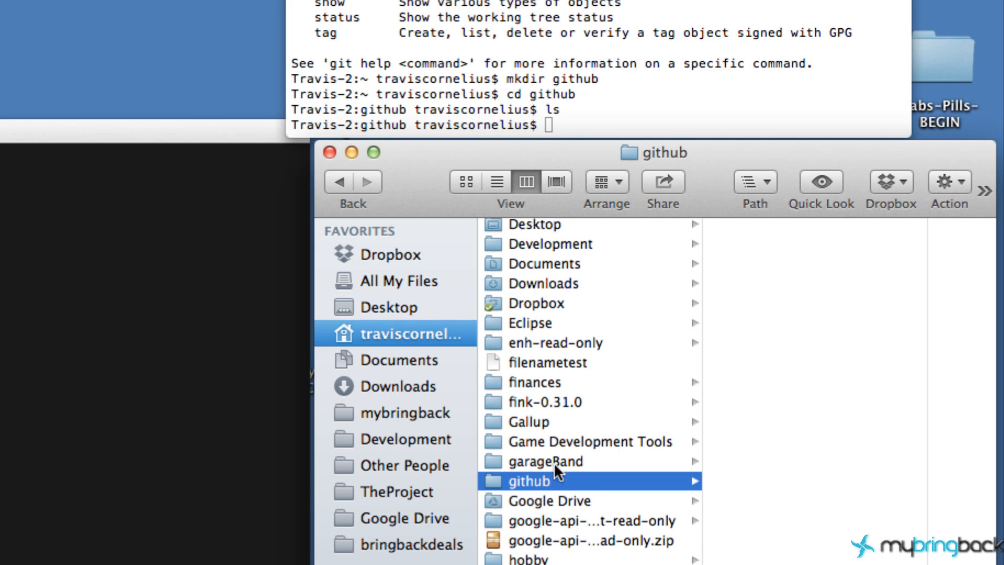
mouse_move(829, 218)
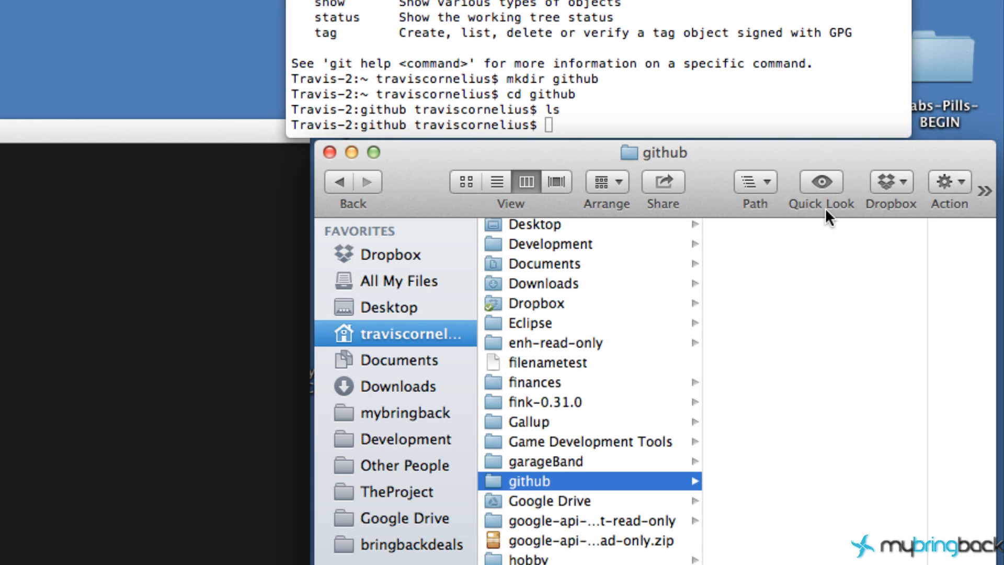
mouse_move(864, 400)
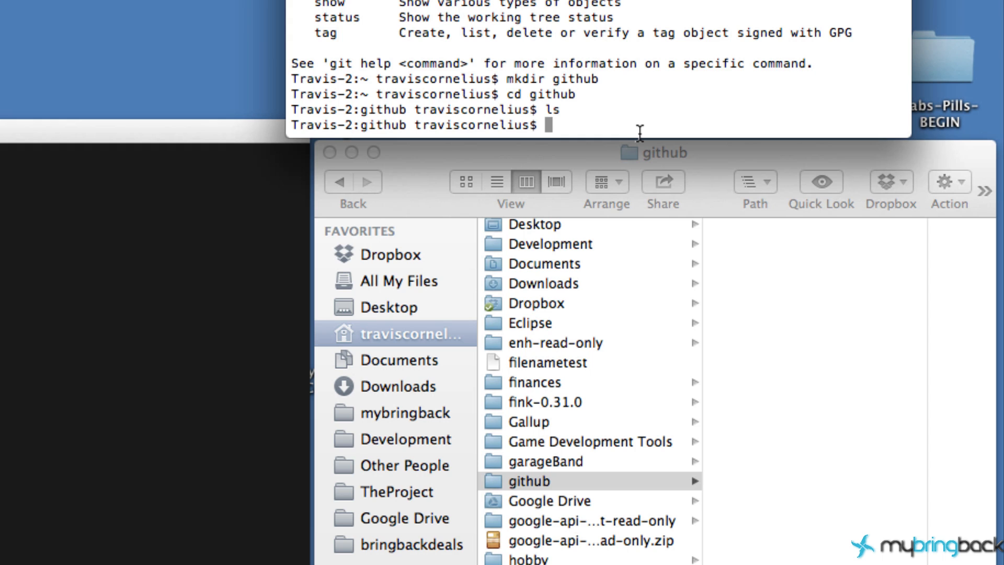
mouse_move(602, 121)
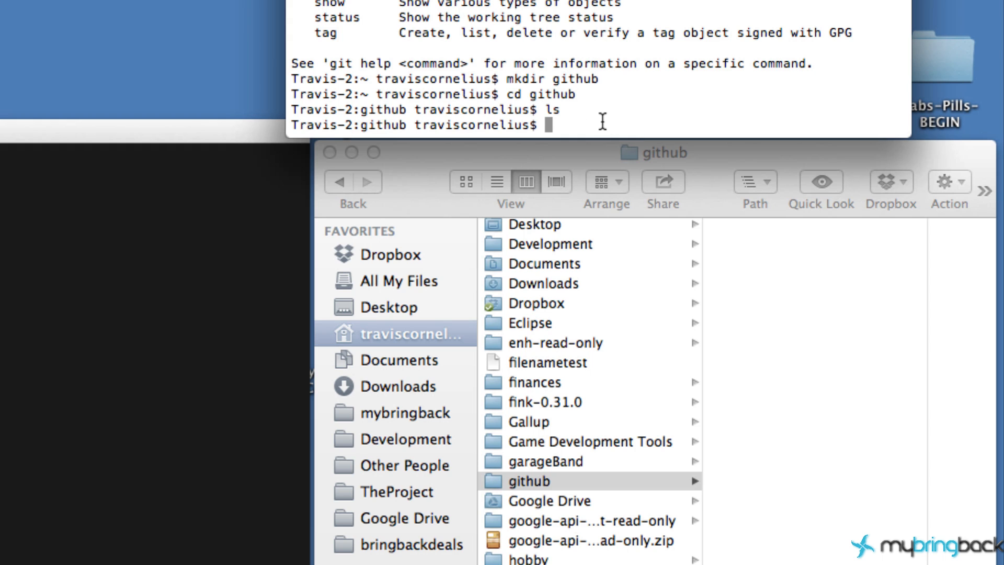
Step: Create a chucknorris folder inside github and view it in Finder
text(mkdir)
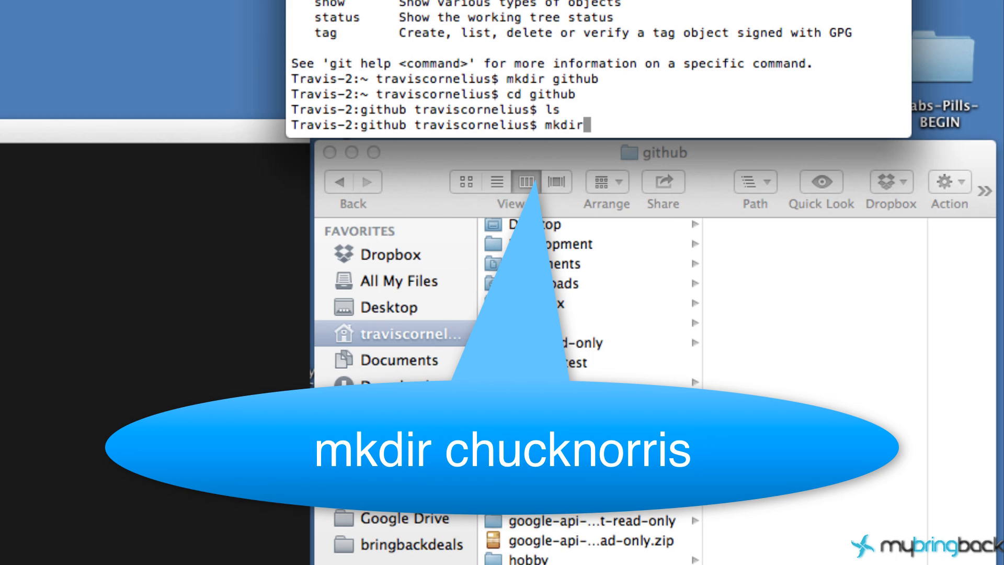
text(chuck)
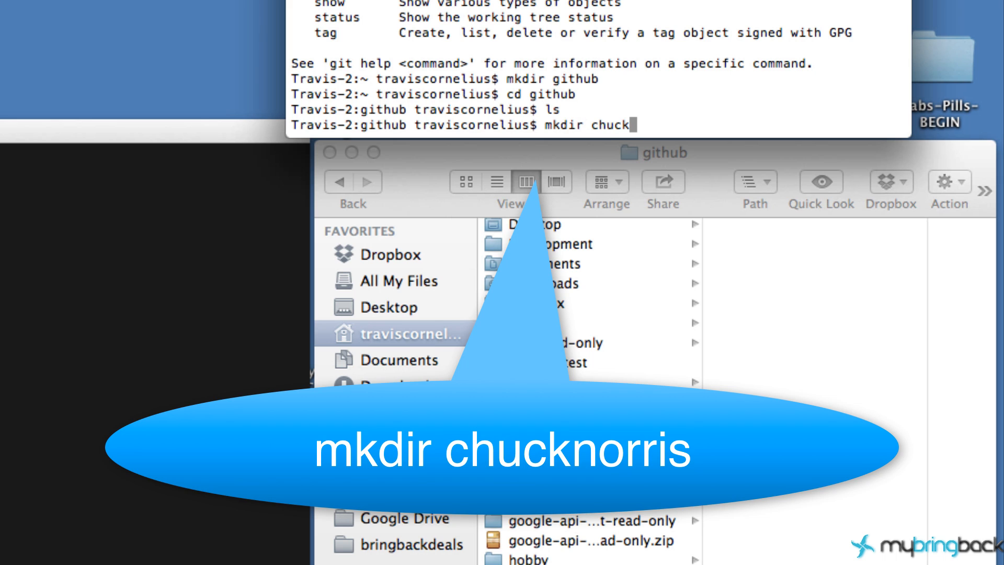
key(Return)
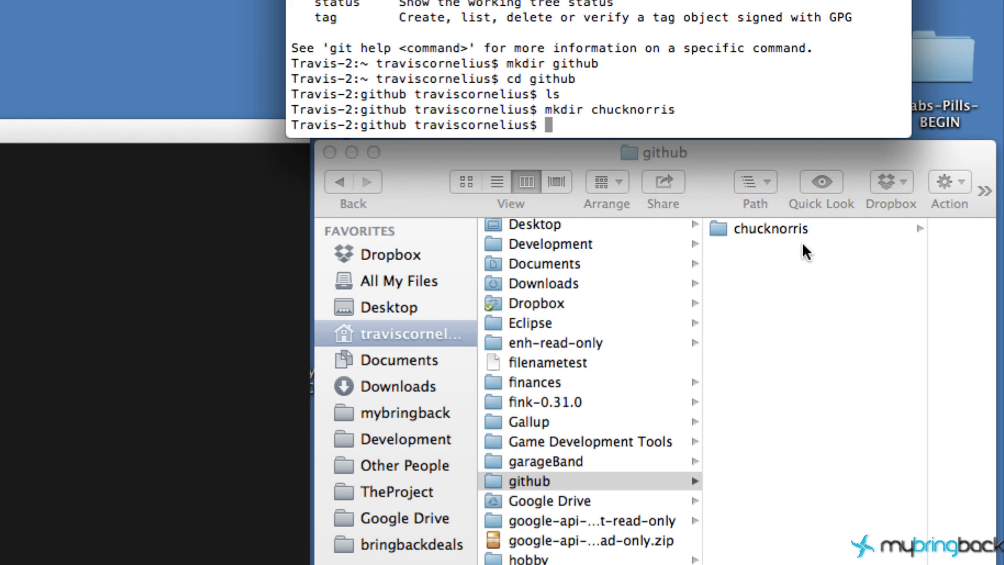
double_click(771, 228)
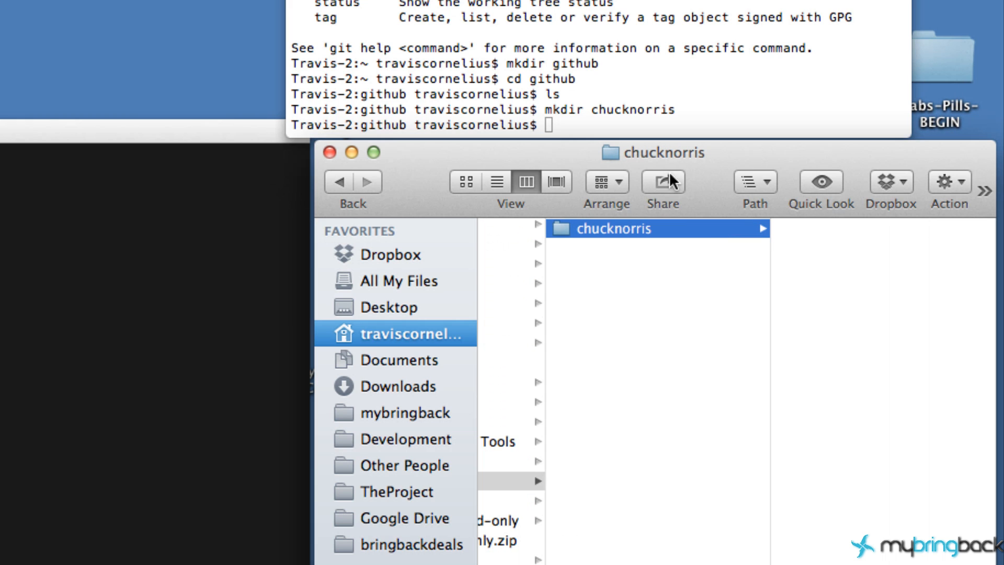
mouse_move(556, 118)
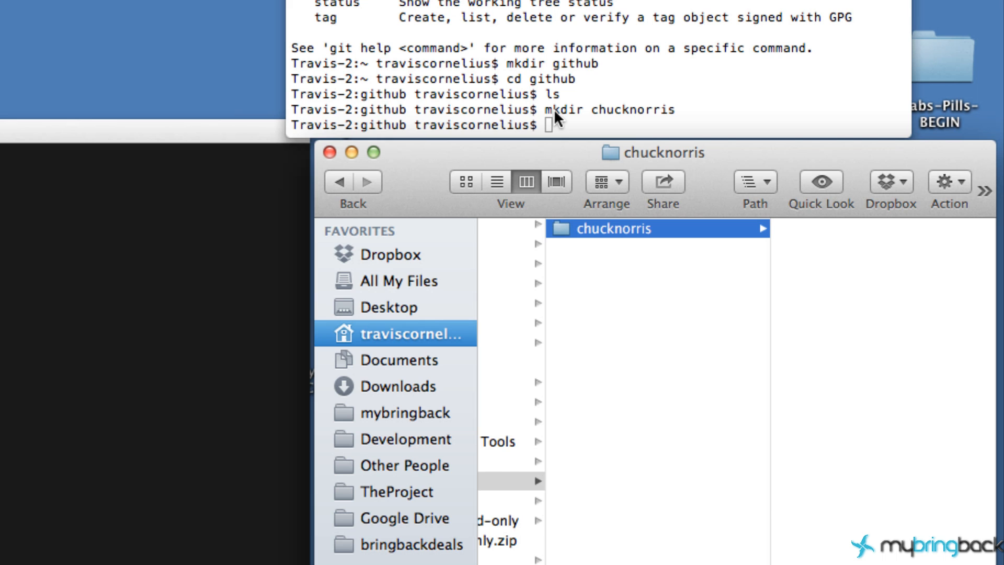
Step: Make chucknorris the shell's current directory with cd chucknorris
text(cd chucknorris)
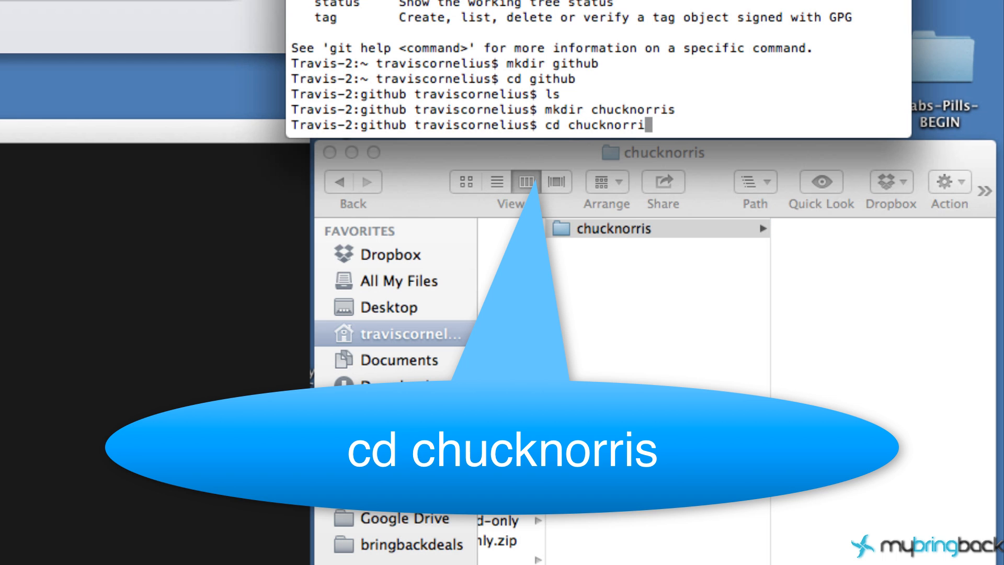
key(Return)
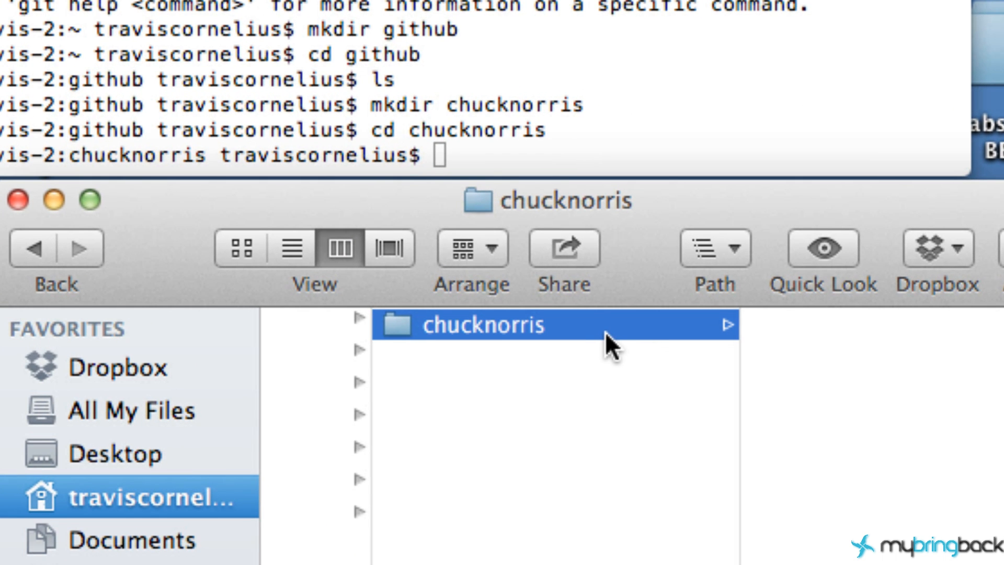
mouse_move(614, 346)
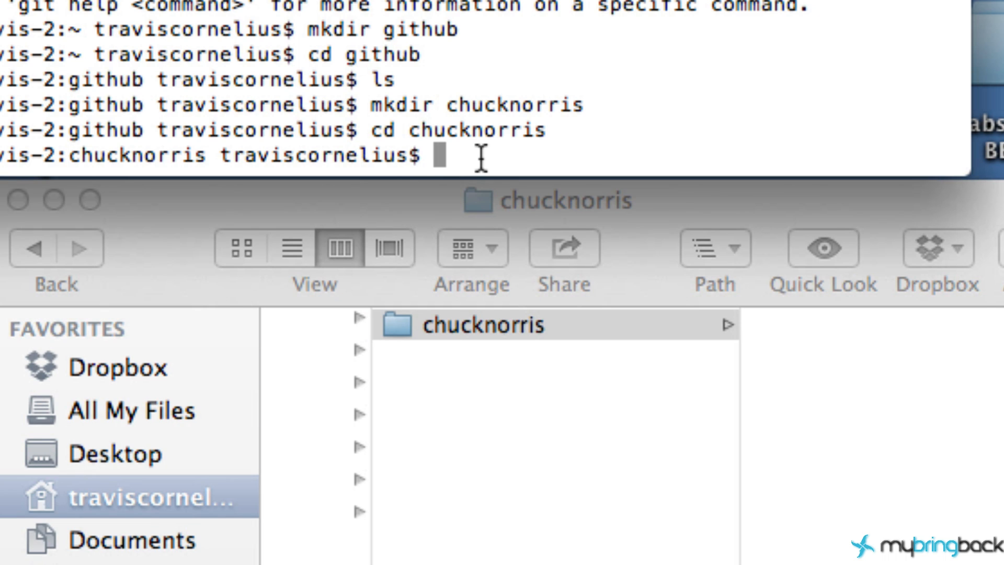
Step: Run git init in chucknorris, creating an empty repository with its .git folder
text(git)
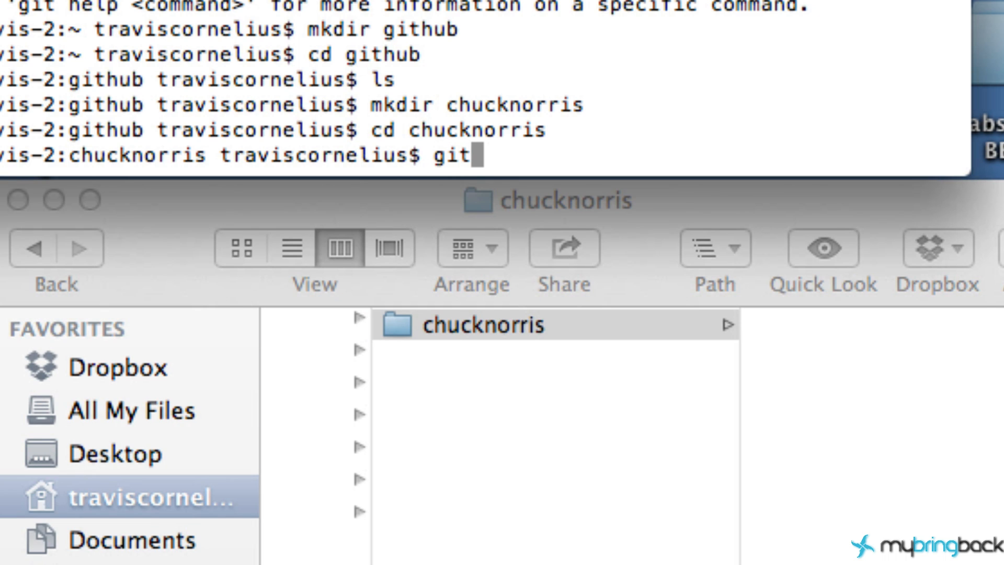
text(init)
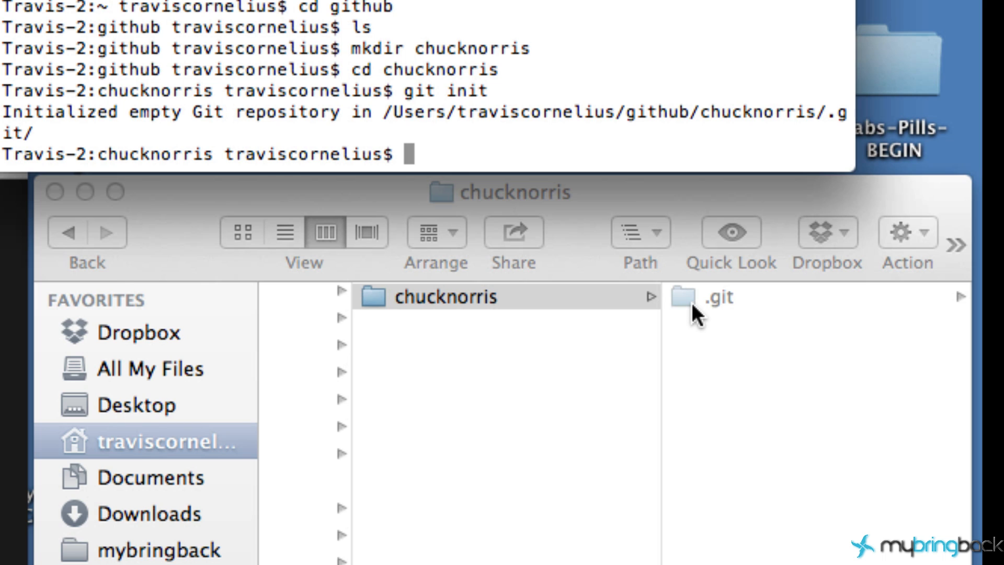
mouse_move(749, 340)
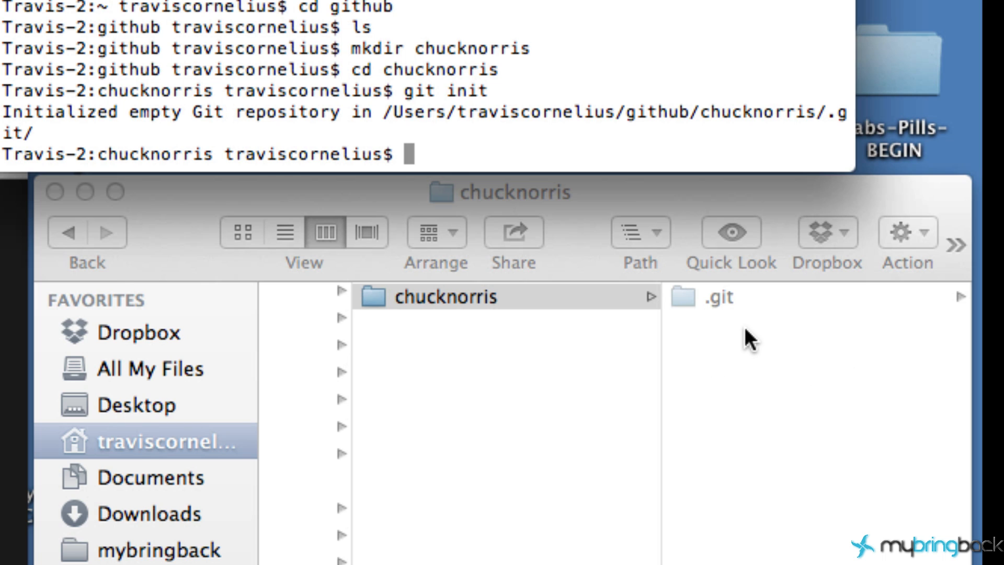
mouse_move(782, 314)
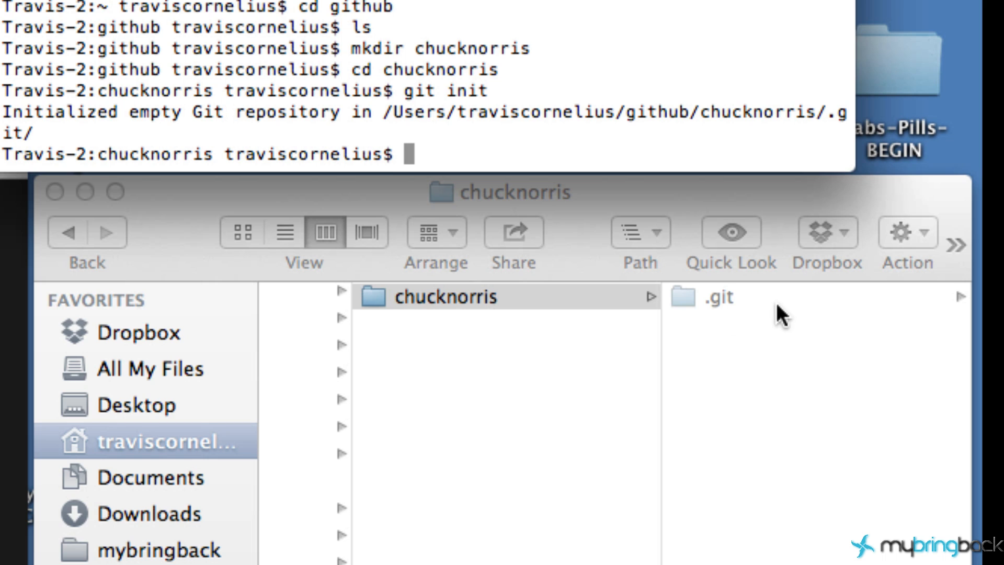
mouse_move(619, 268)
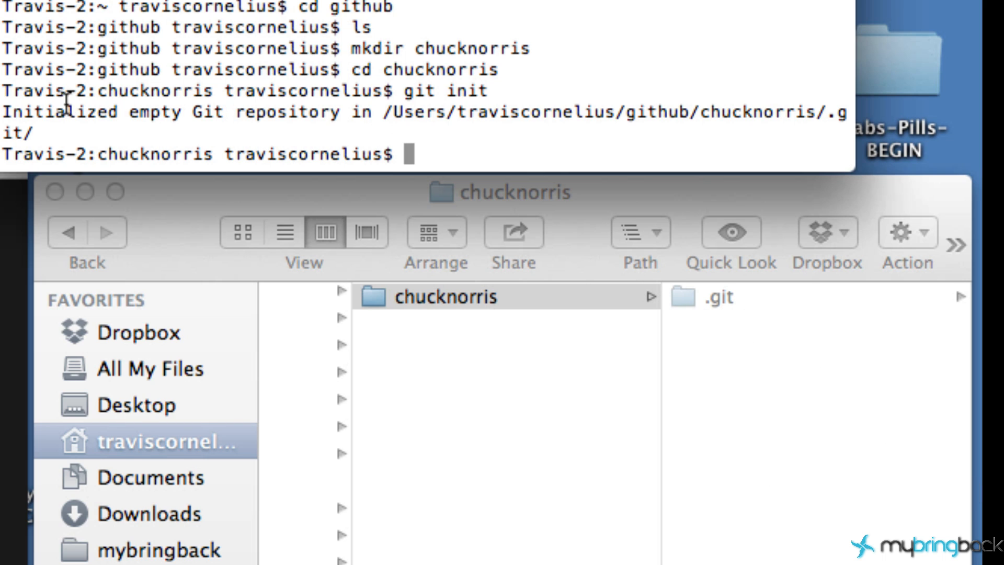
drag(63, 115, 551, 147)
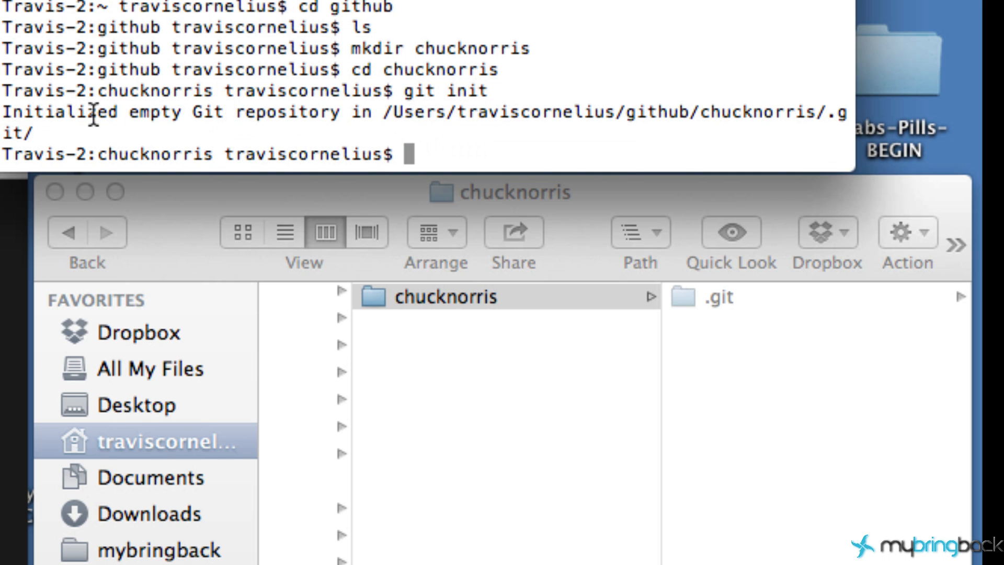
mouse_move(439, 147)
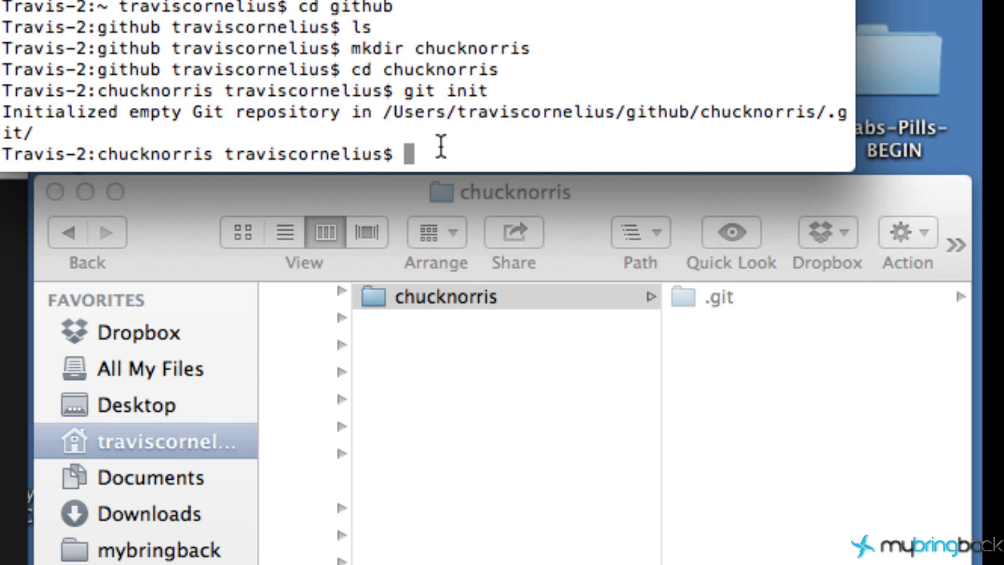
mouse_move(486, 17)
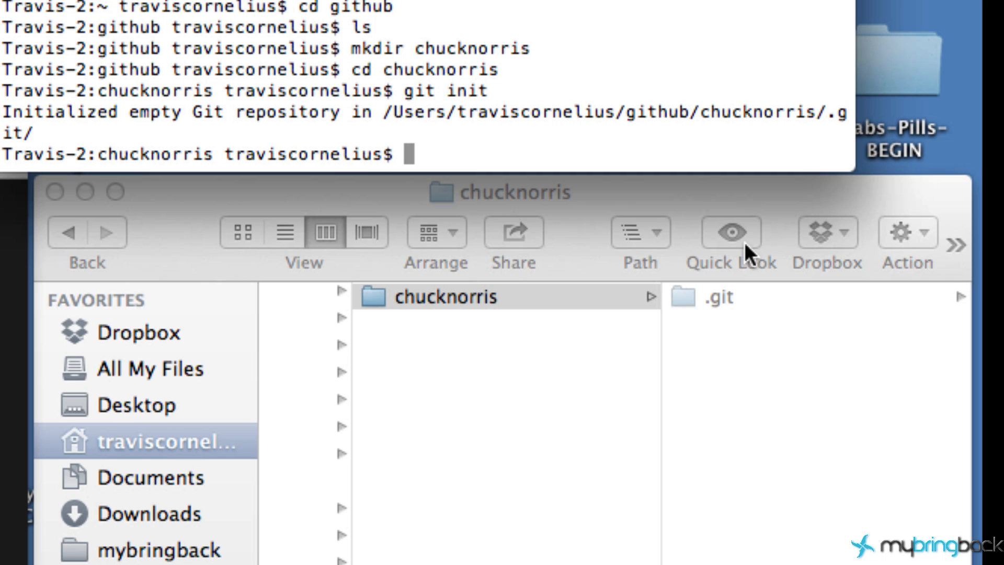
mouse_move(842, 420)
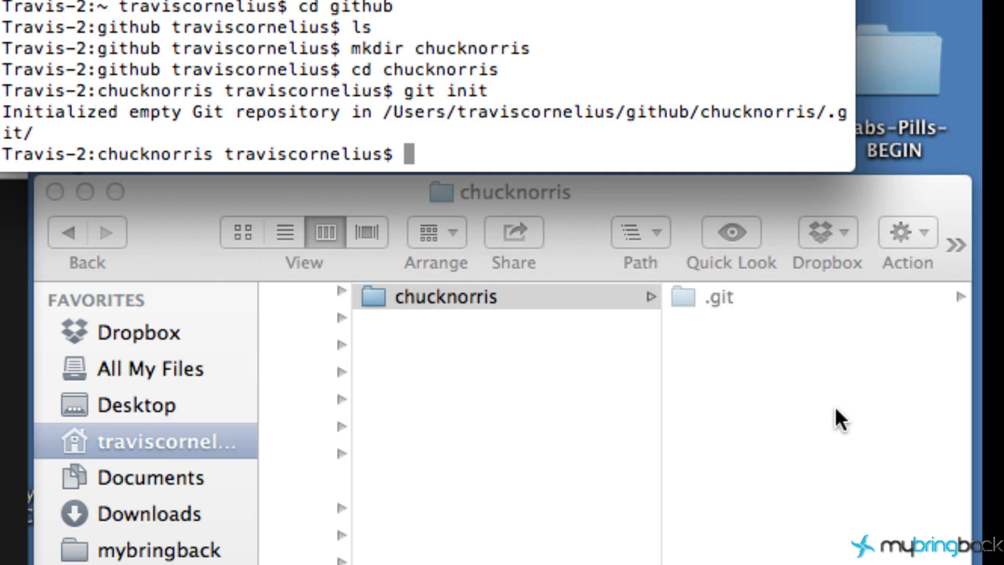
mouse_move(856, 396)
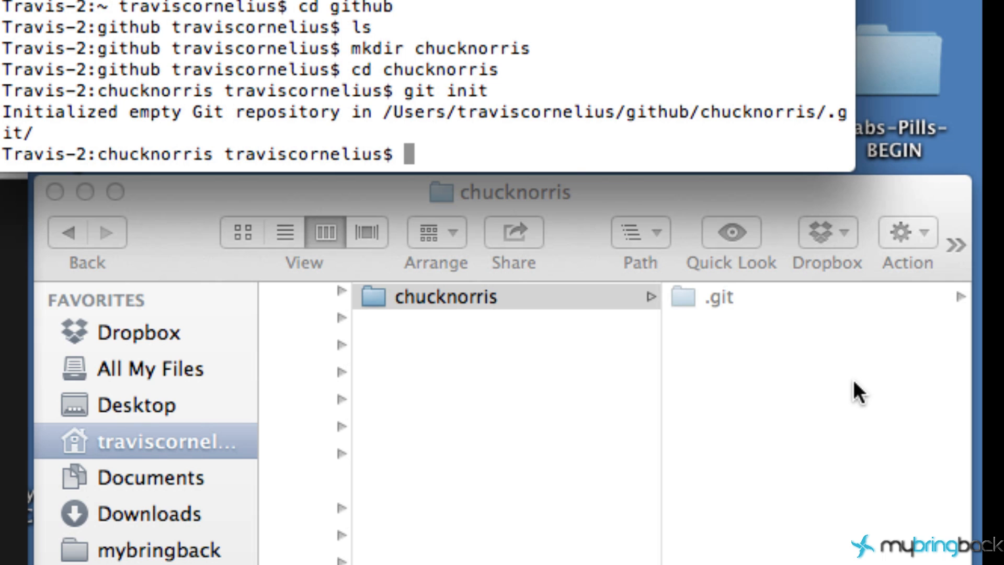
mouse_move(589, 164)
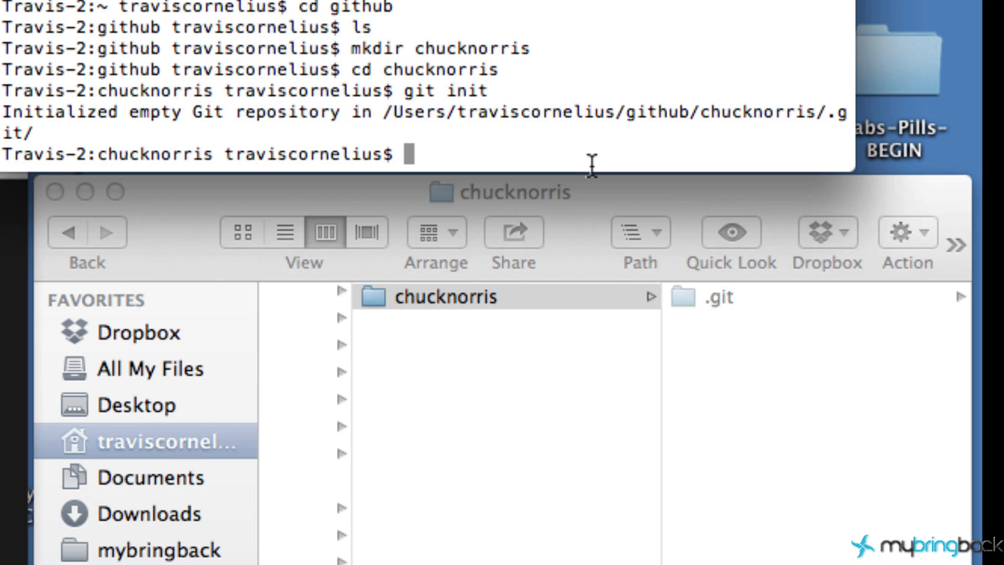
mouse_move(779, 313)
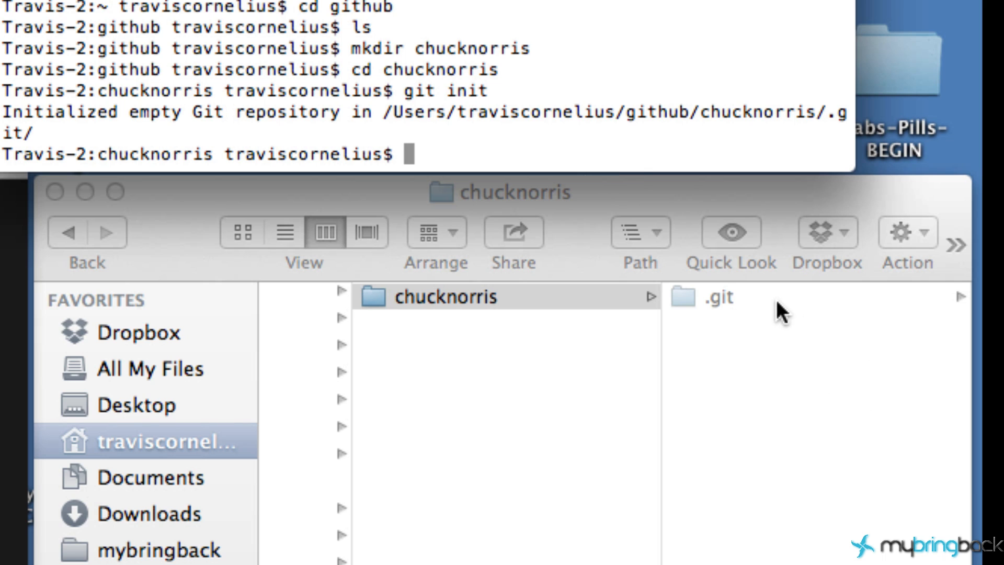
mouse_move(754, 447)
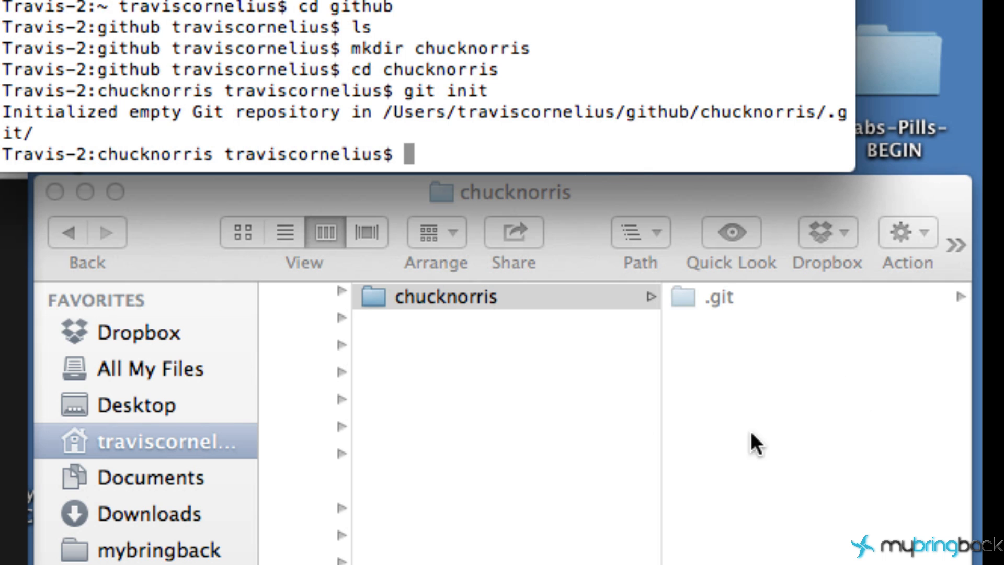
mouse_move(761, 342)
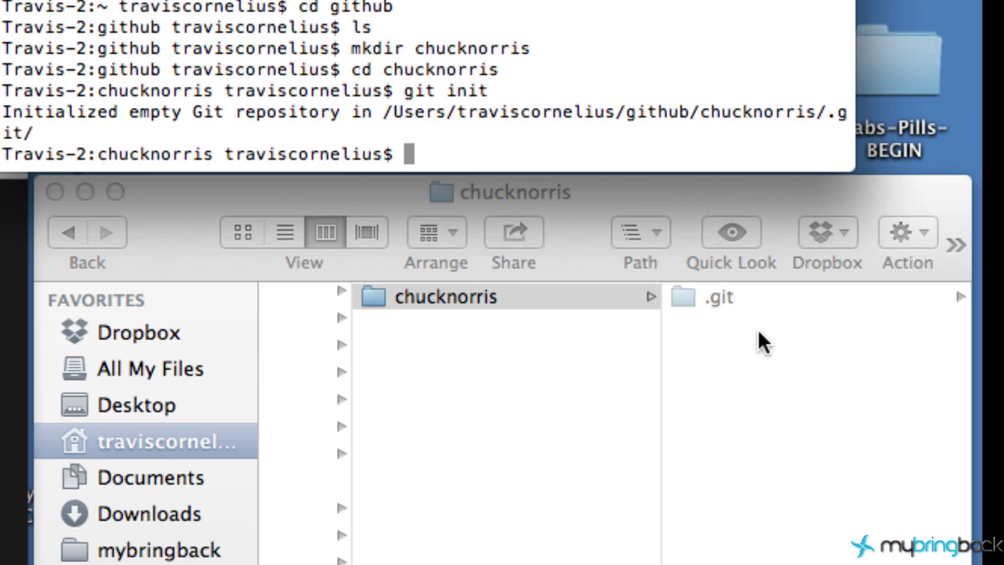
mouse_move(793, 301)
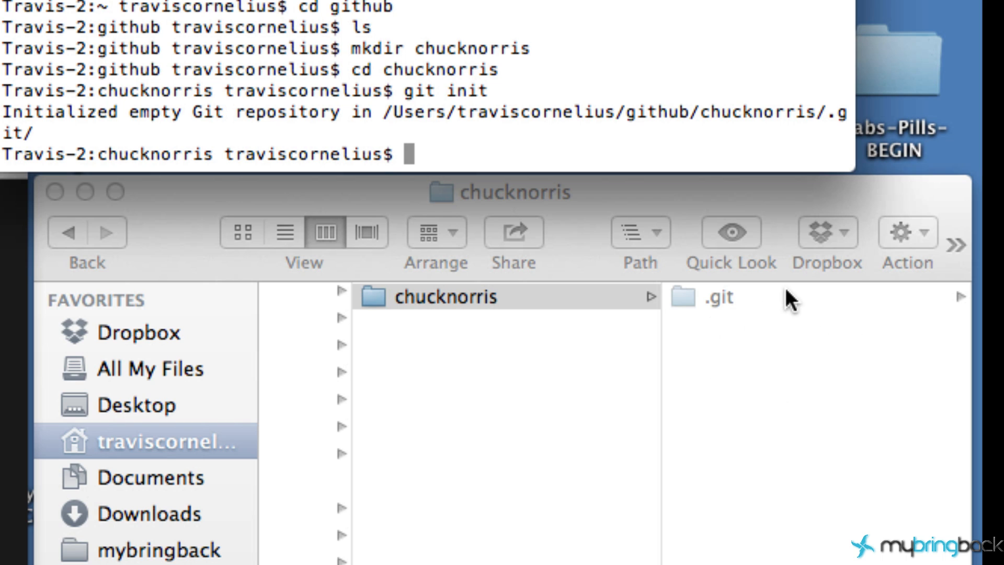
text(s)
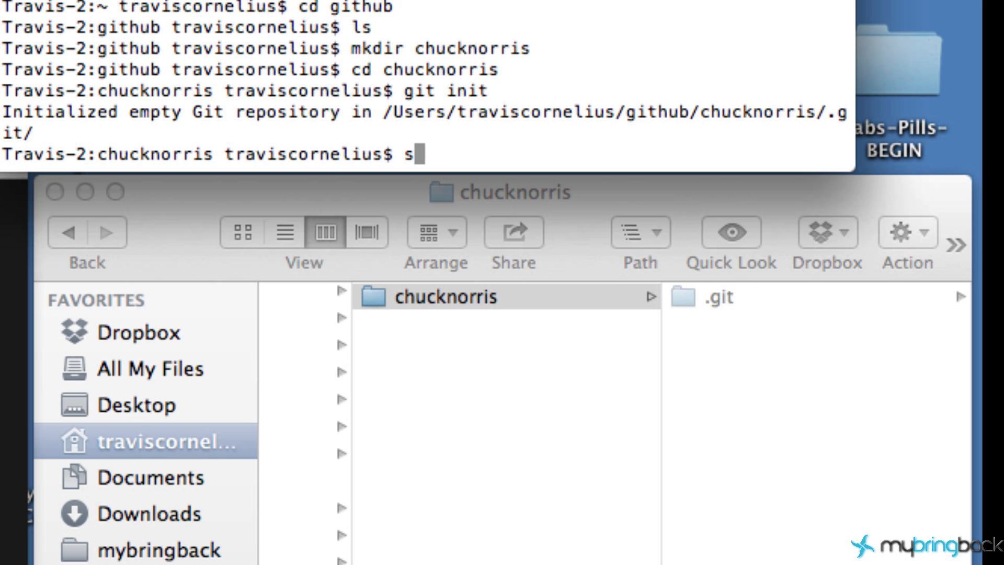
Step: Write a PHP script with <?php, echo "chuck"; and ?> in a new document
key(Backspace)
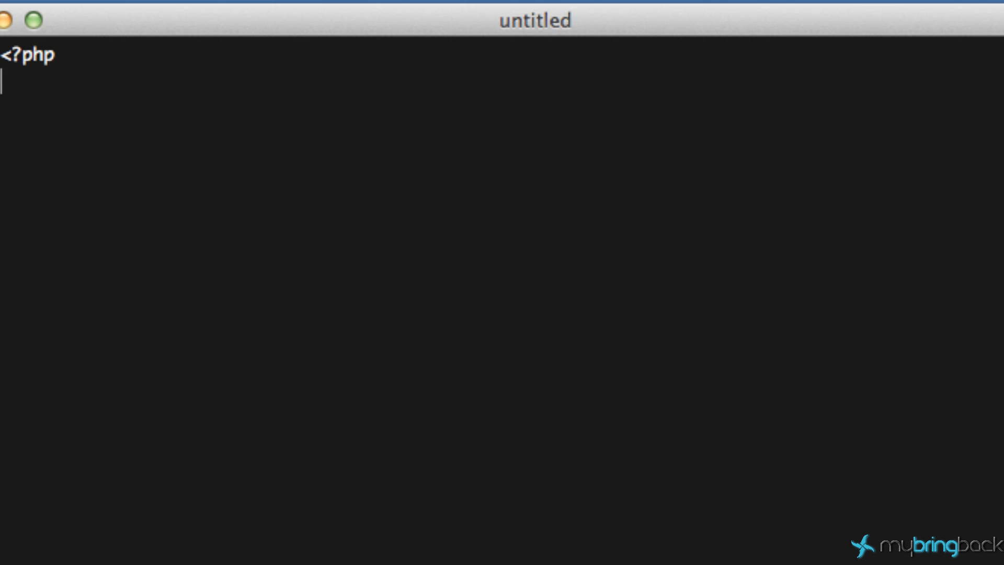
text(ehco)
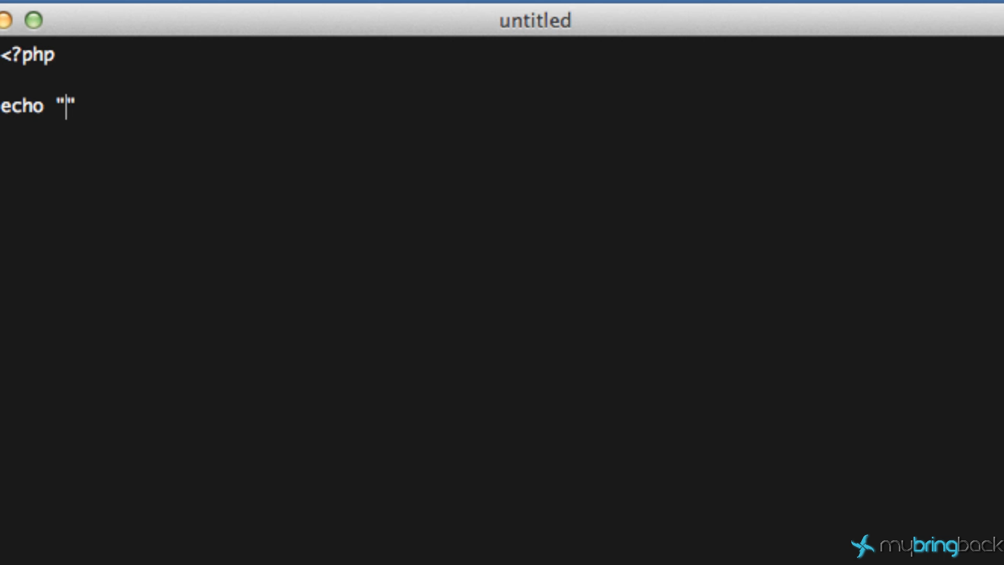
text(chuc)
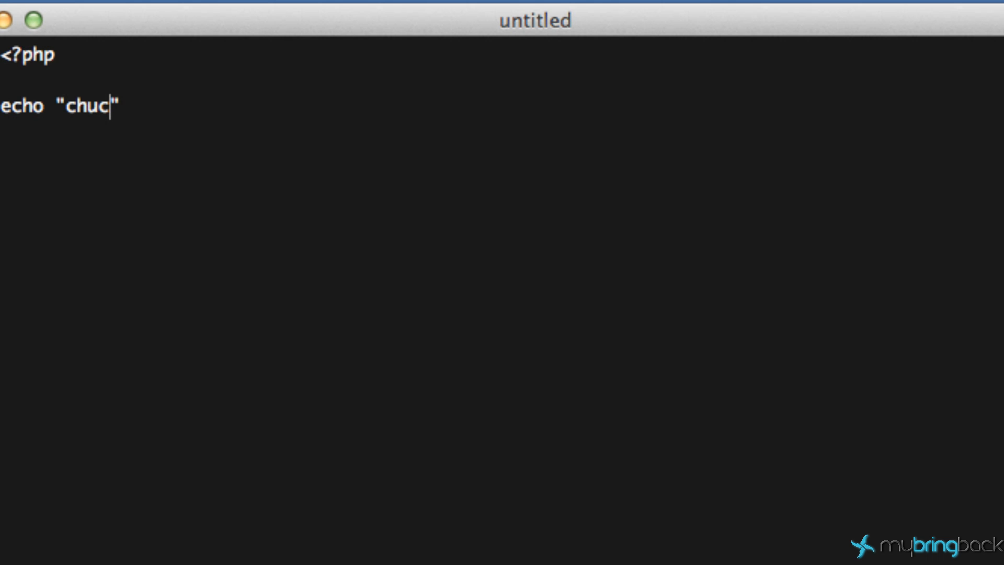
text(k";)
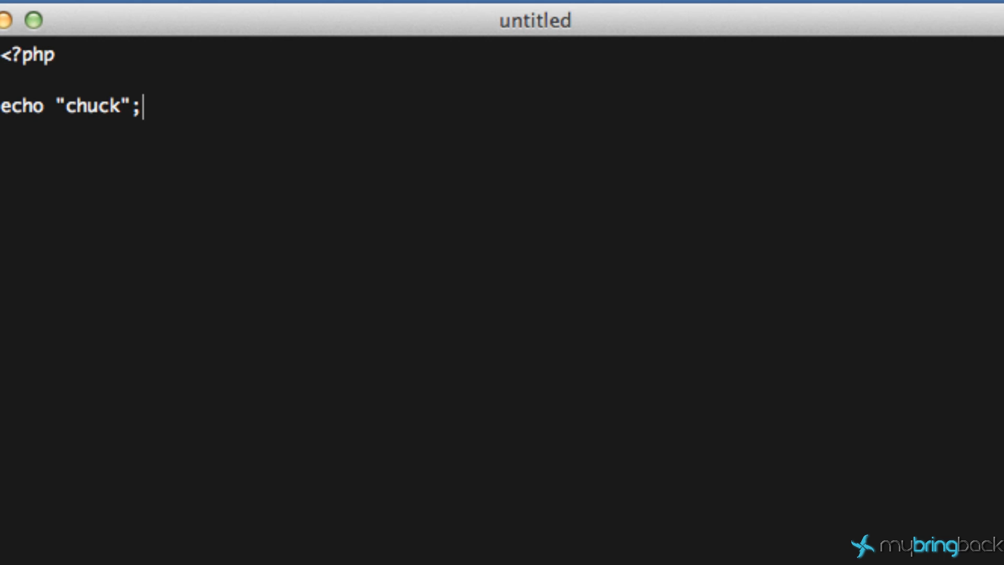
text(?>)
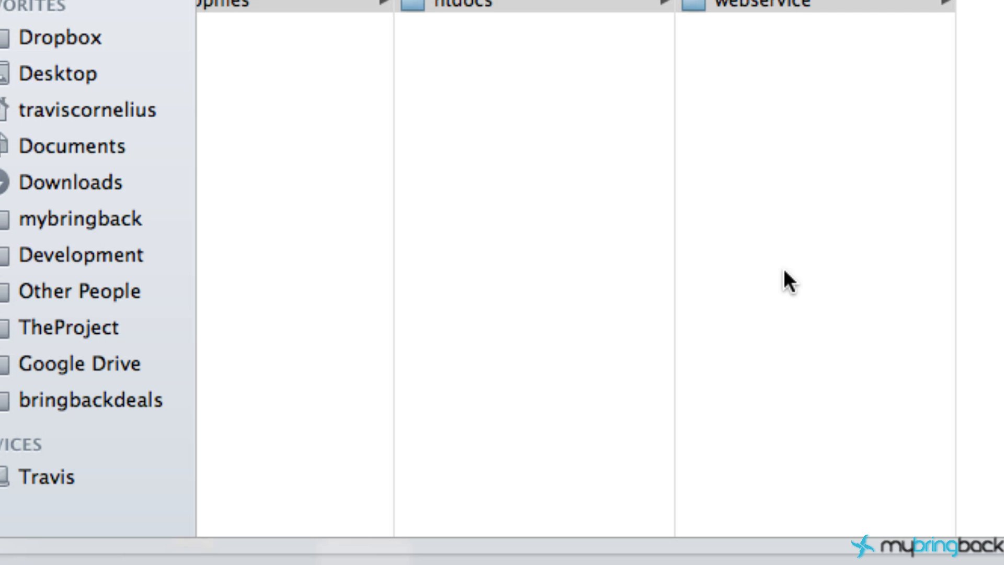
mouse_move(907, 146)
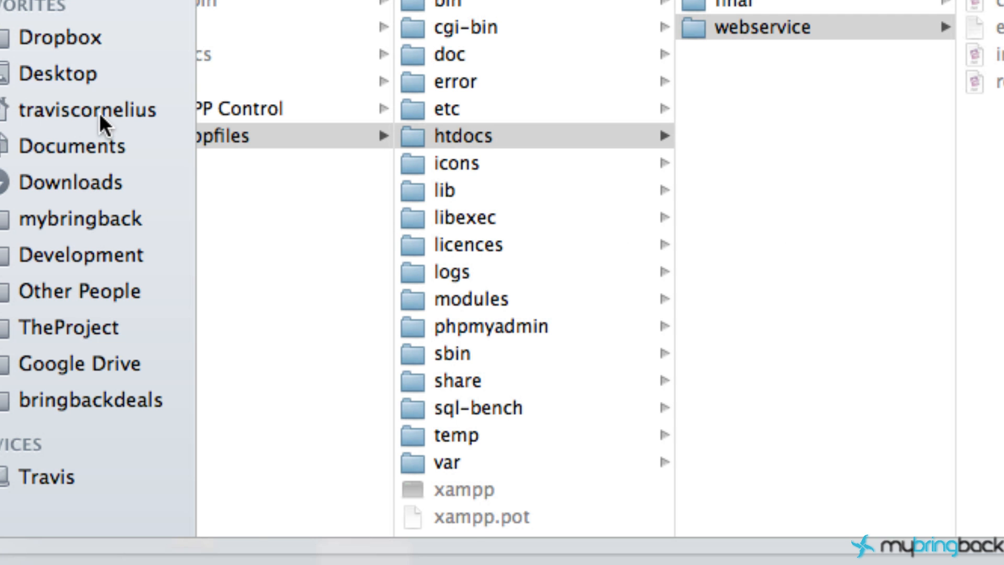
Step: Save the script as index.php inside github/chucknorris
click(88, 110)
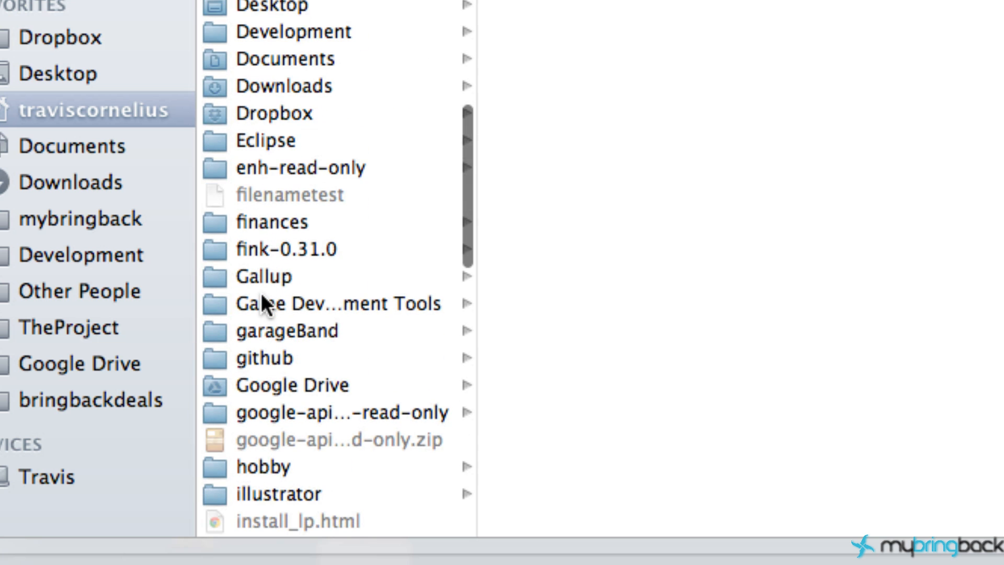
scroll(down, 3)
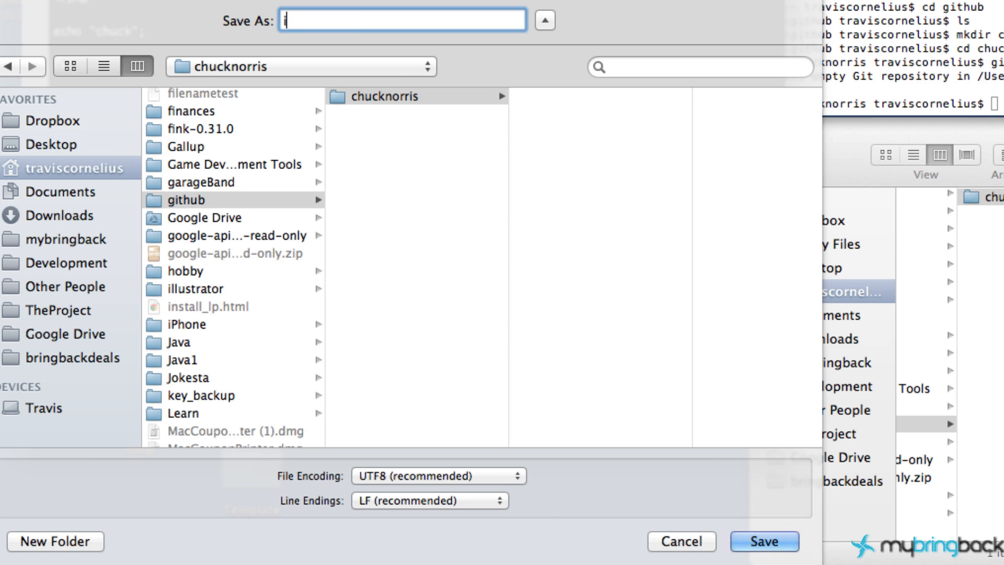
text(index.php)
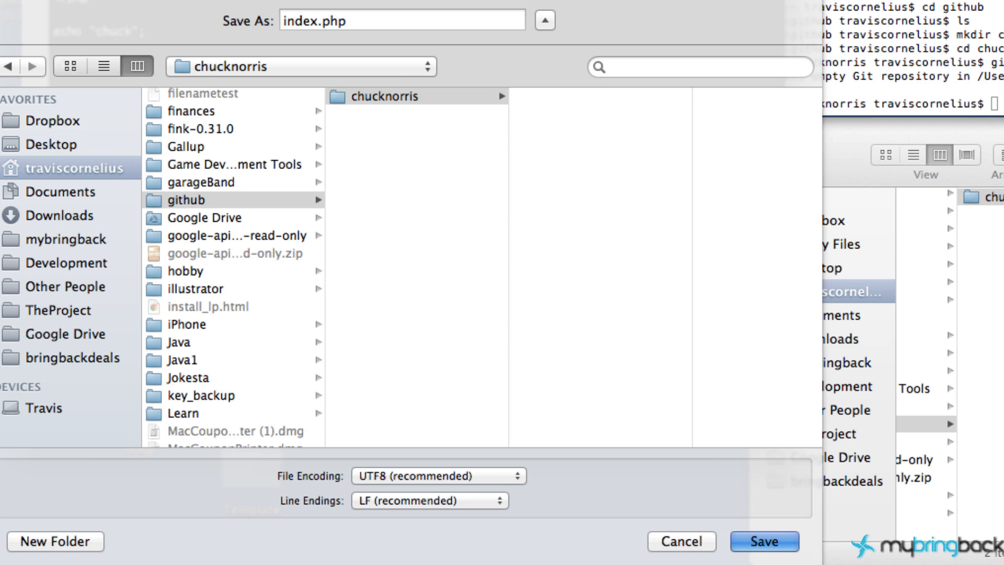
click(763, 540)
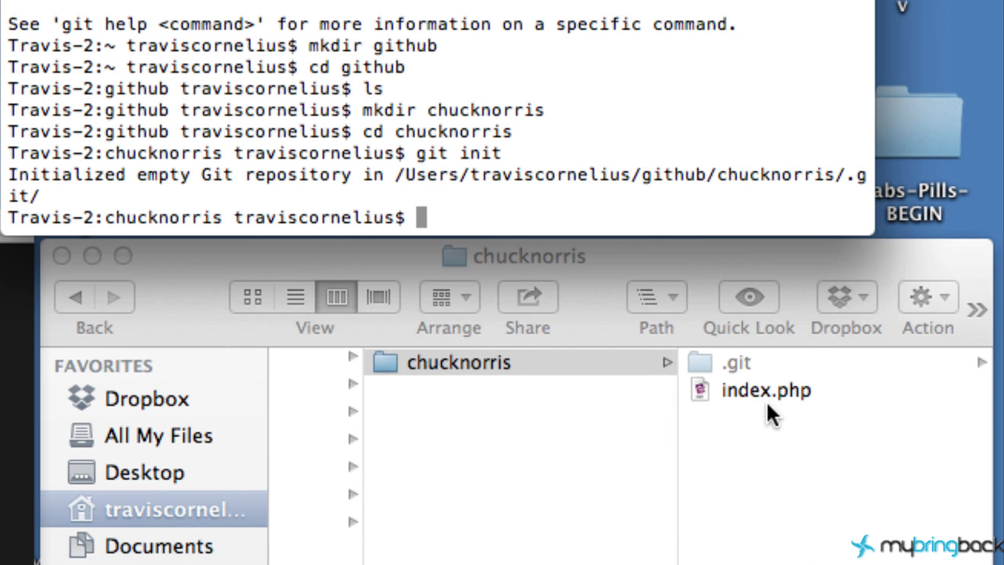
click(453, 361)
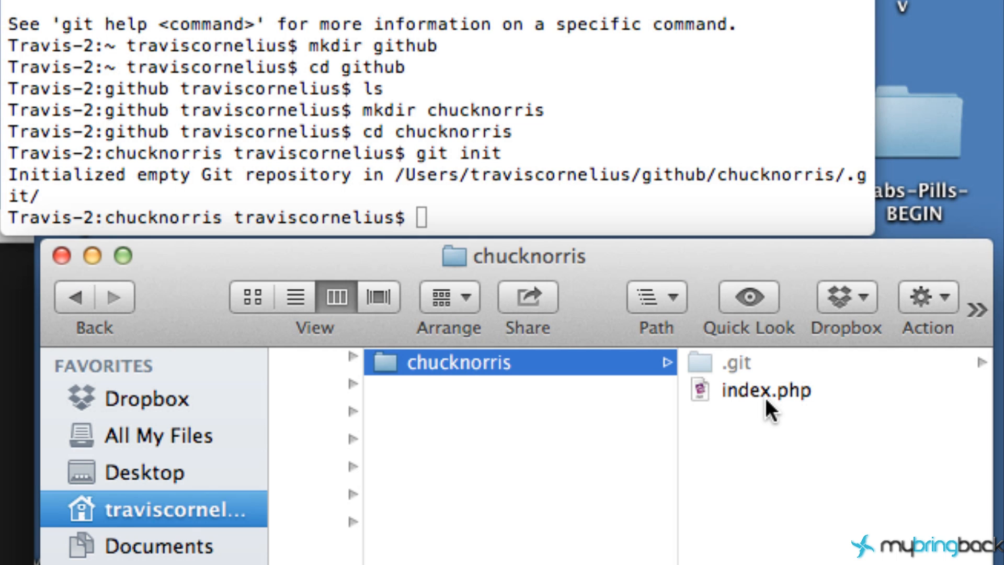
mouse_move(633, 415)
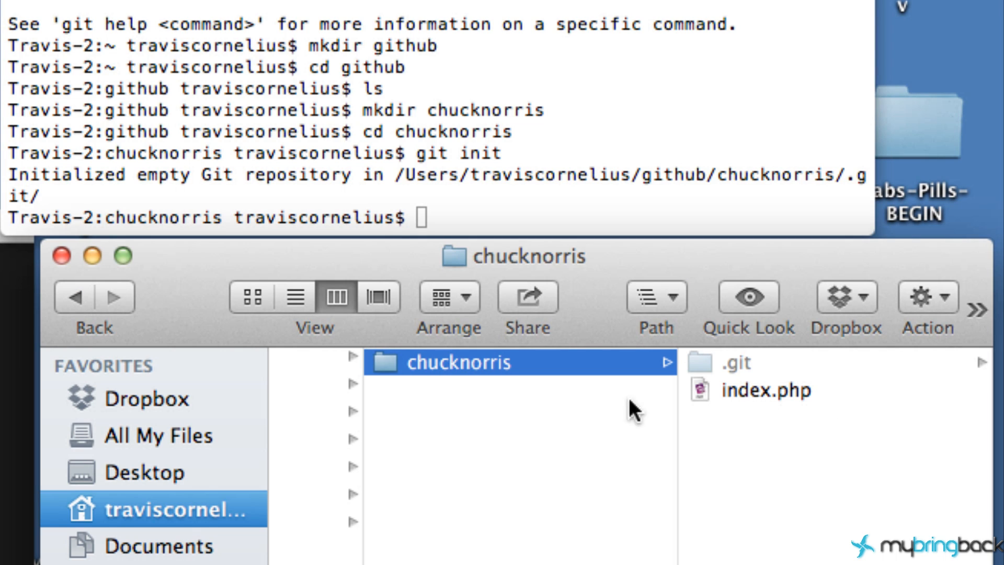
mouse_move(524, 397)
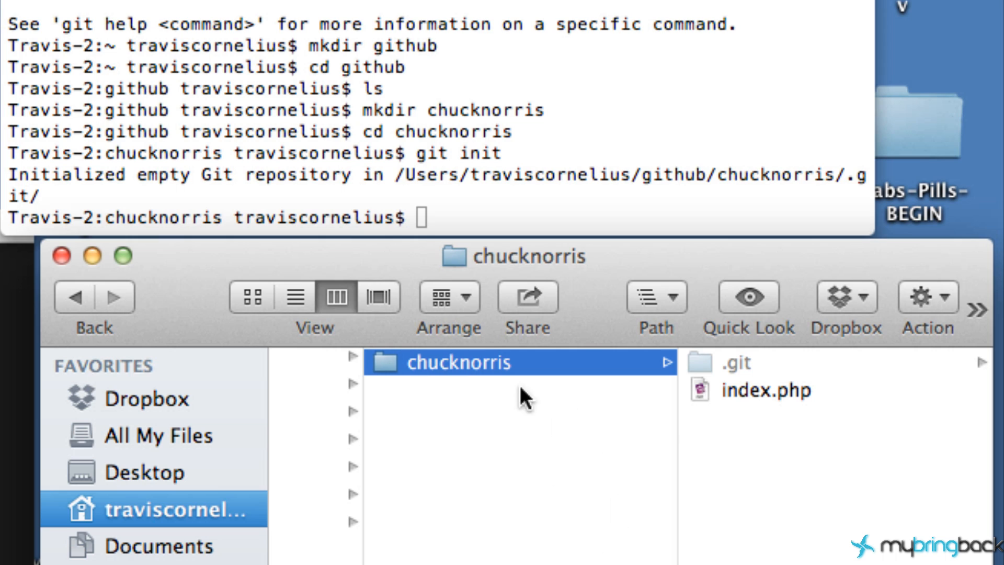
mouse_move(675, 452)
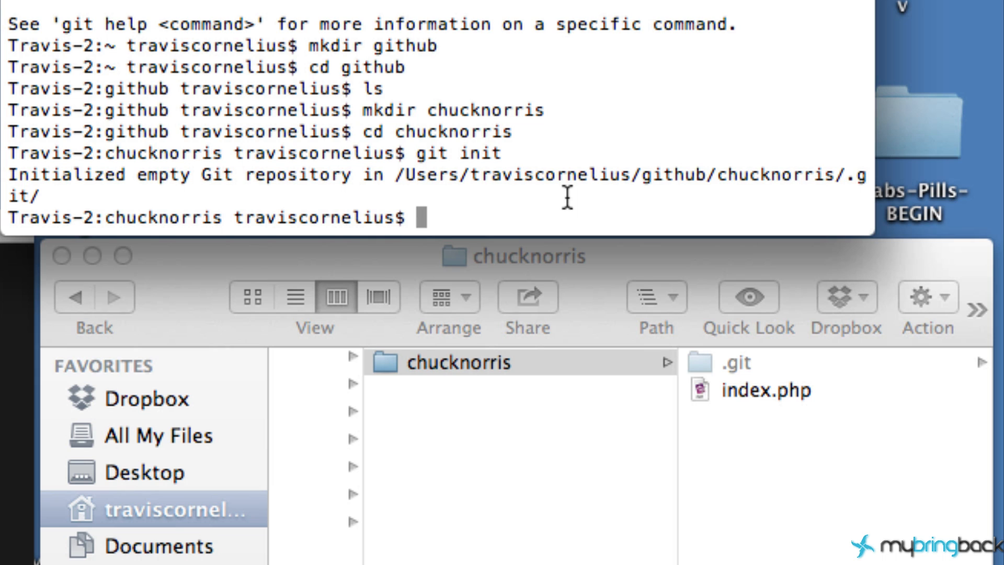
Step: Run git status and spot index.php listed as an untracked file on branch master
text(git status)
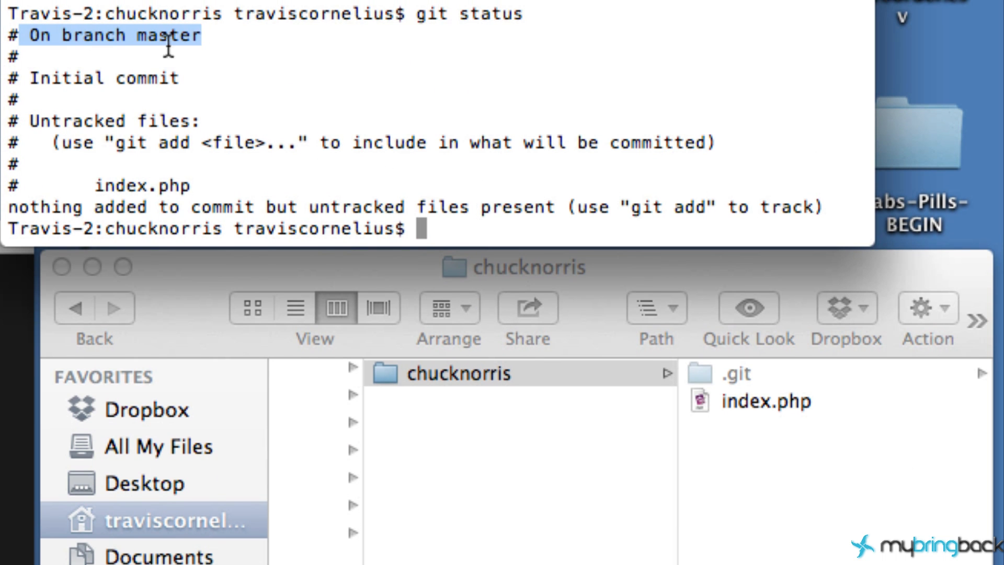
mouse_move(72, 77)
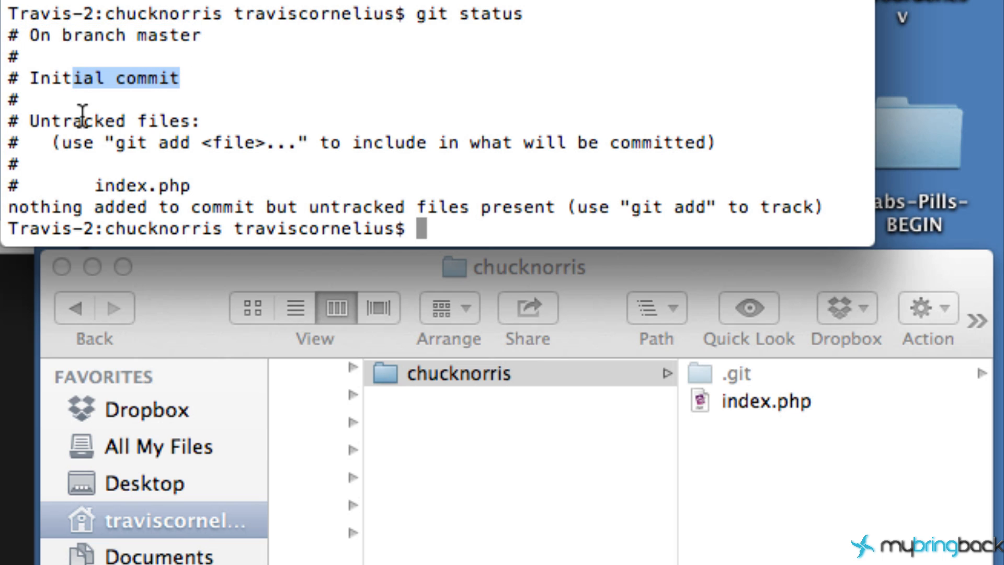
mouse_move(146, 146)
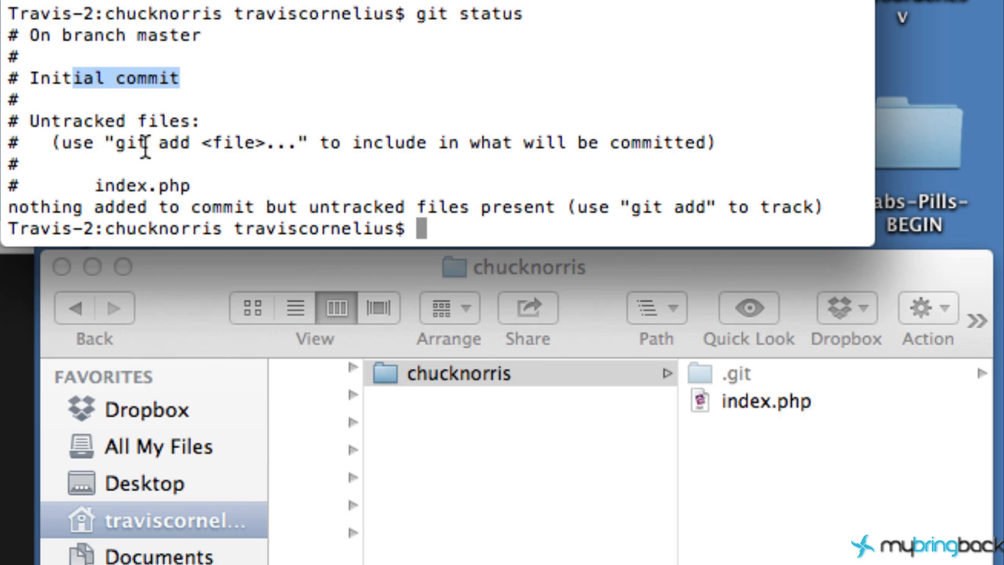
mouse_move(307, 301)
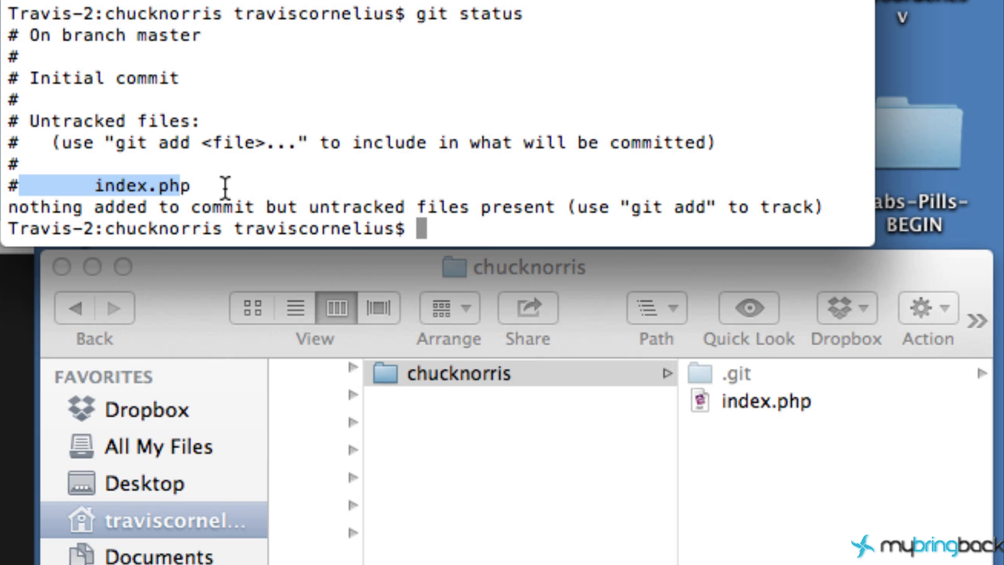
mouse_move(455, 229)
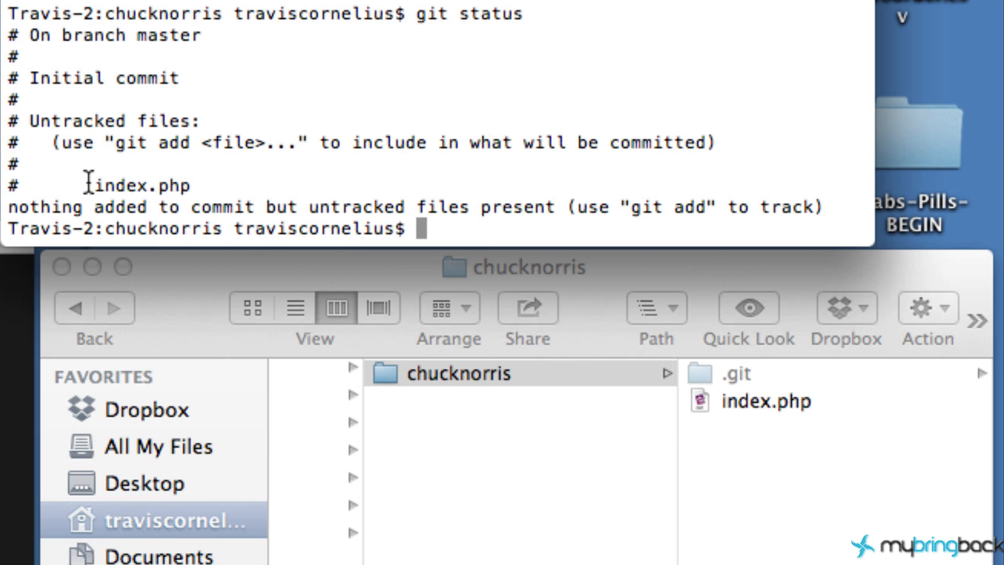
double_click(142, 185)
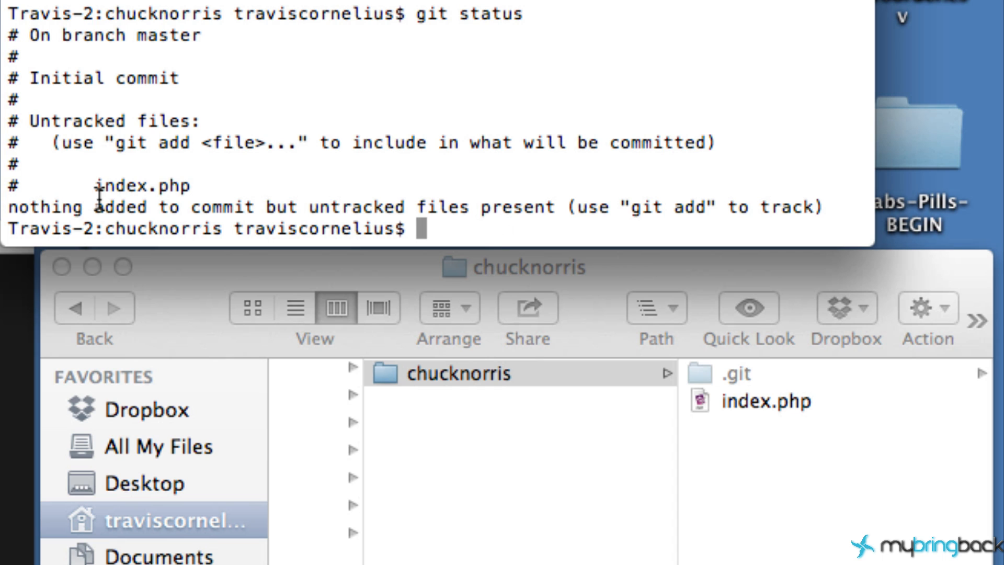
double_click(142, 186)
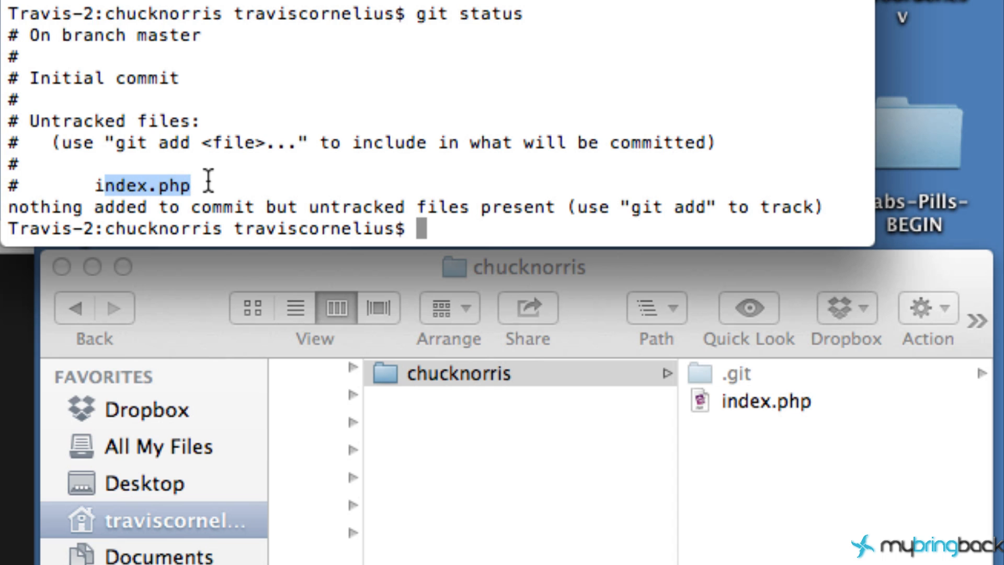
mouse_move(187, 221)
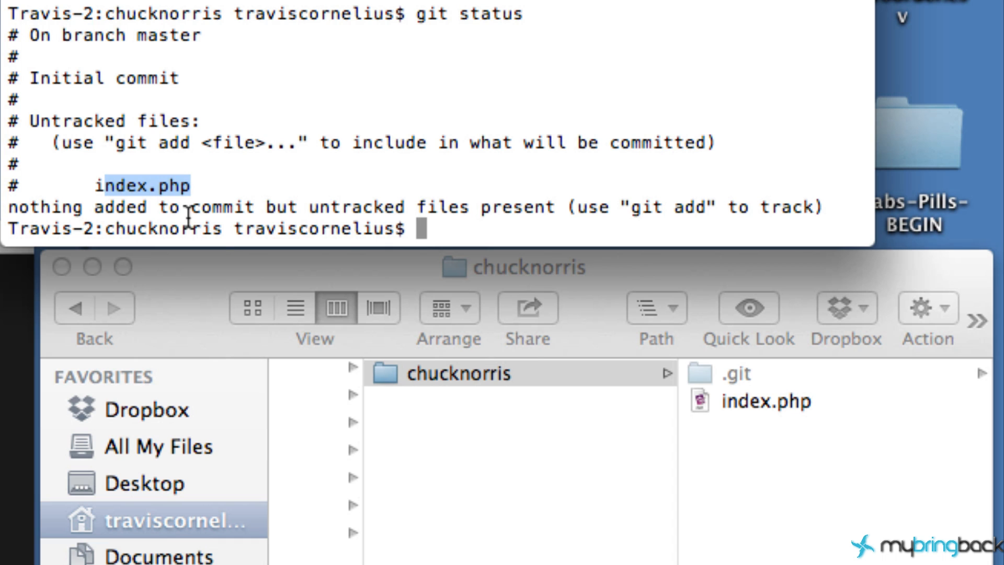
mouse_move(486, 216)
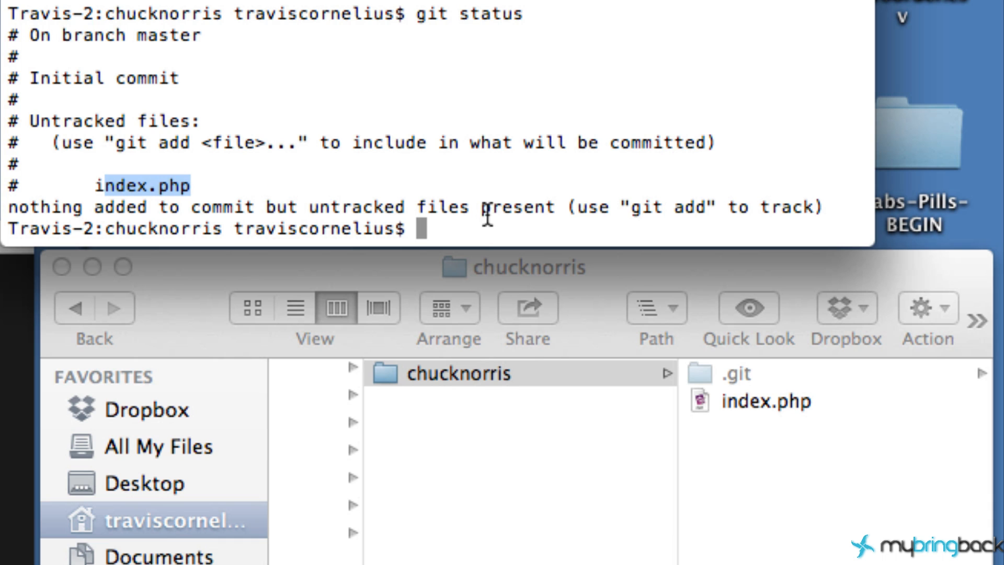
Step: Stage index.php for the next commit with git add index.php
text(git add)
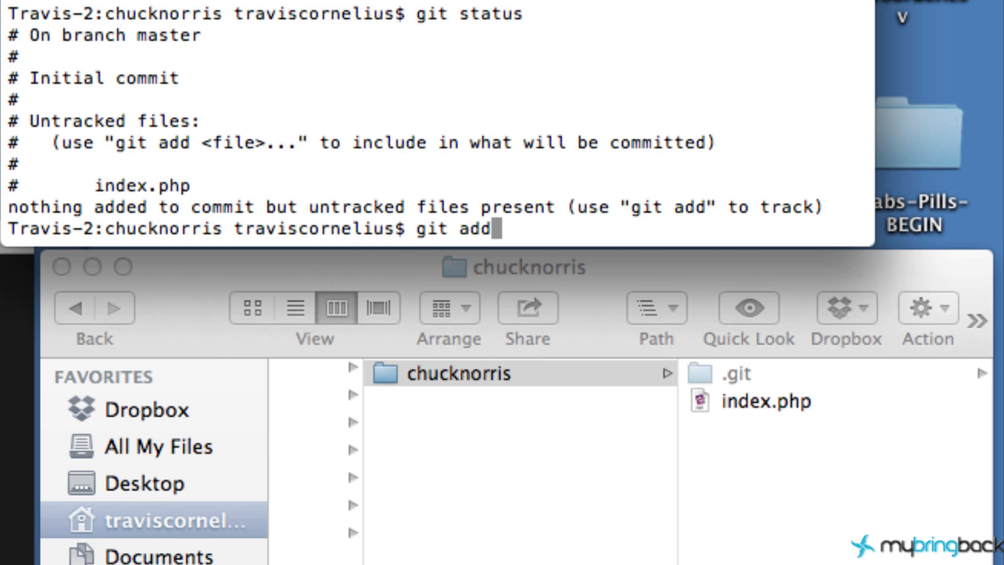
text(index.)
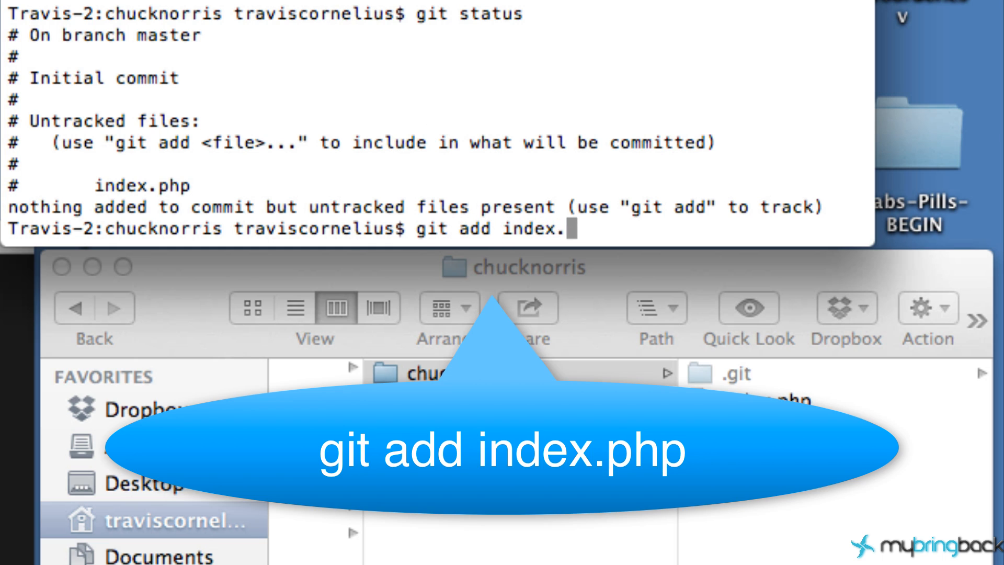
text(php)
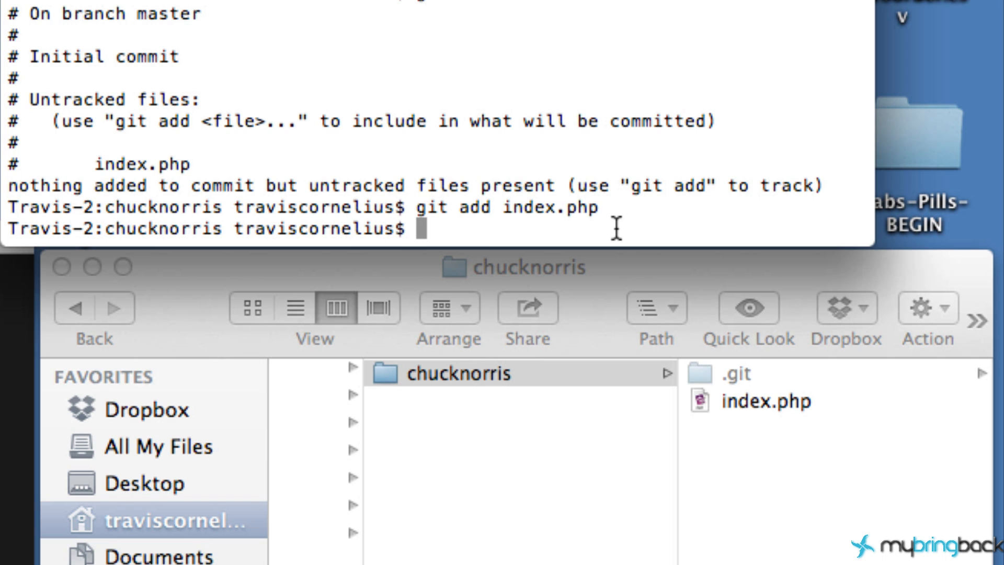
Step: Run git status again to see index.php as a new file to be committed
text(git)
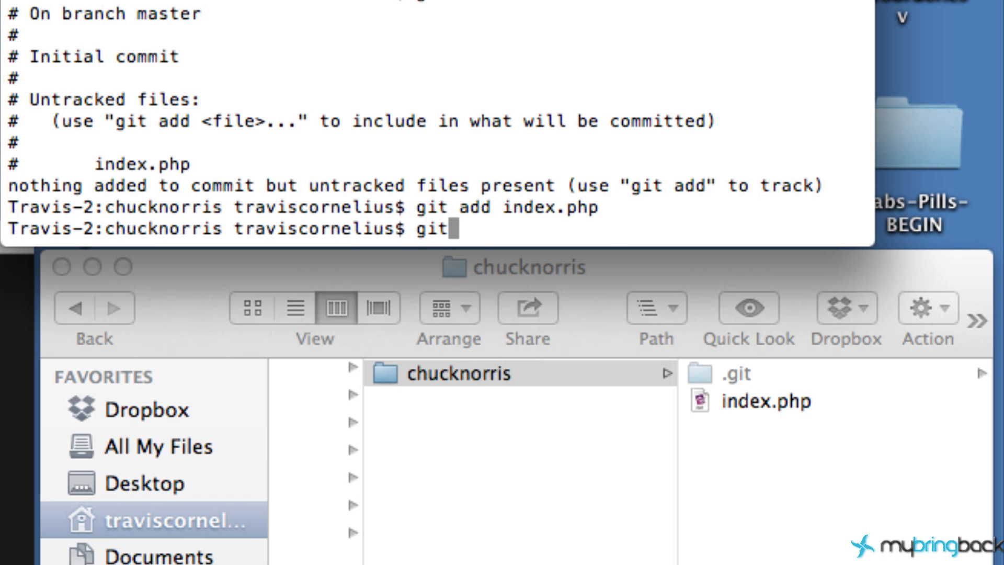
text(status)
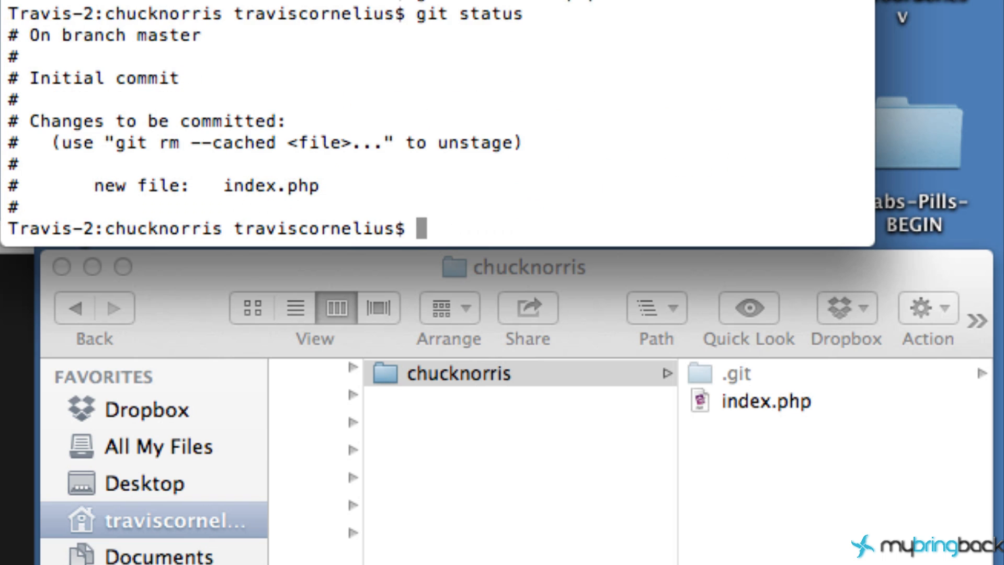
mouse_move(51, 35)
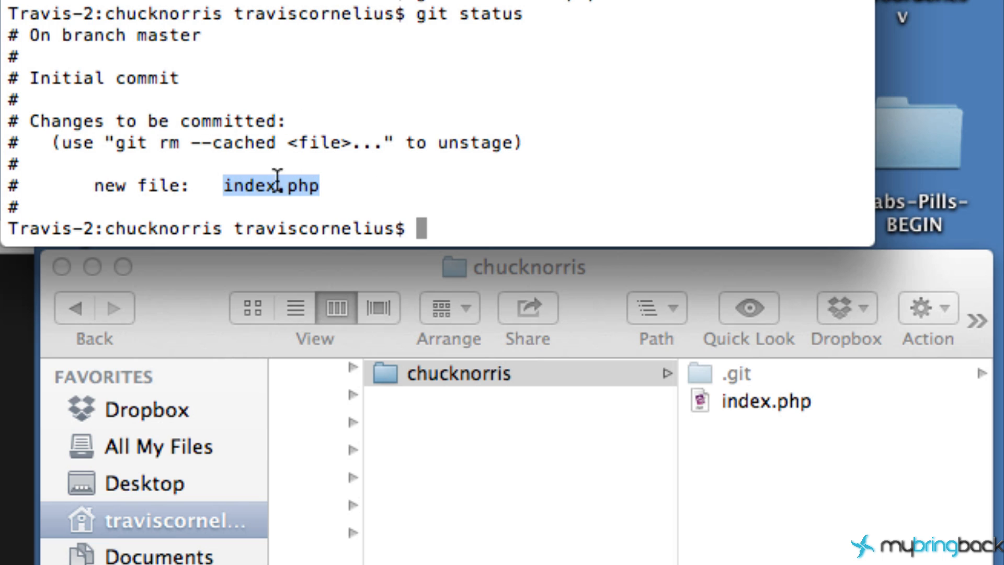
mouse_move(289, 126)
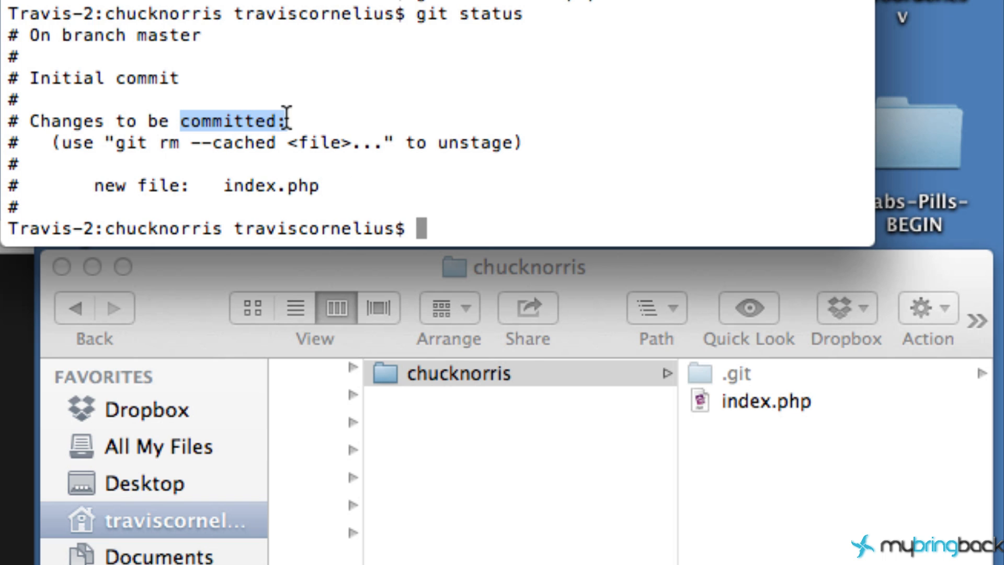
mouse_move(503, 9)
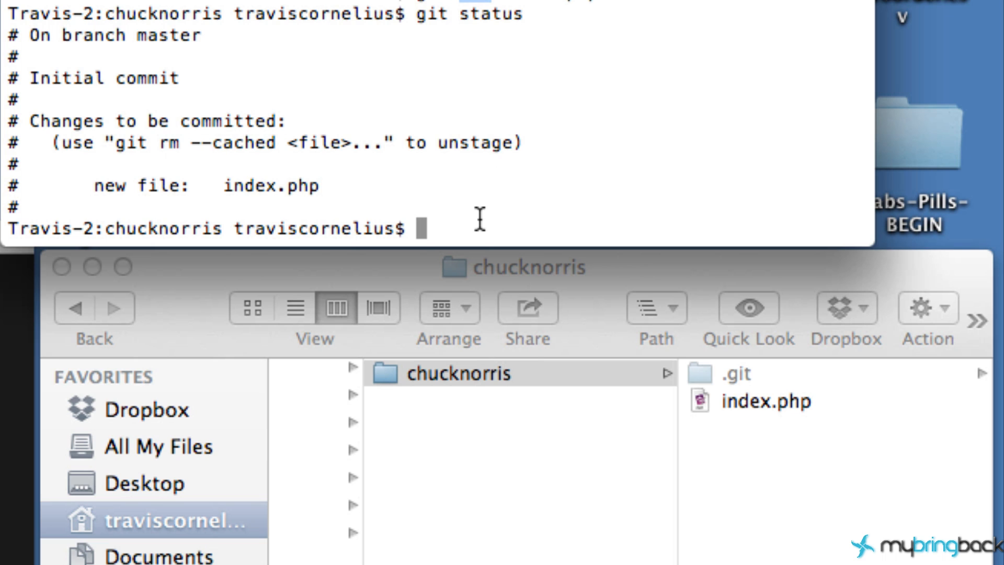
mouse_move(496, 230)
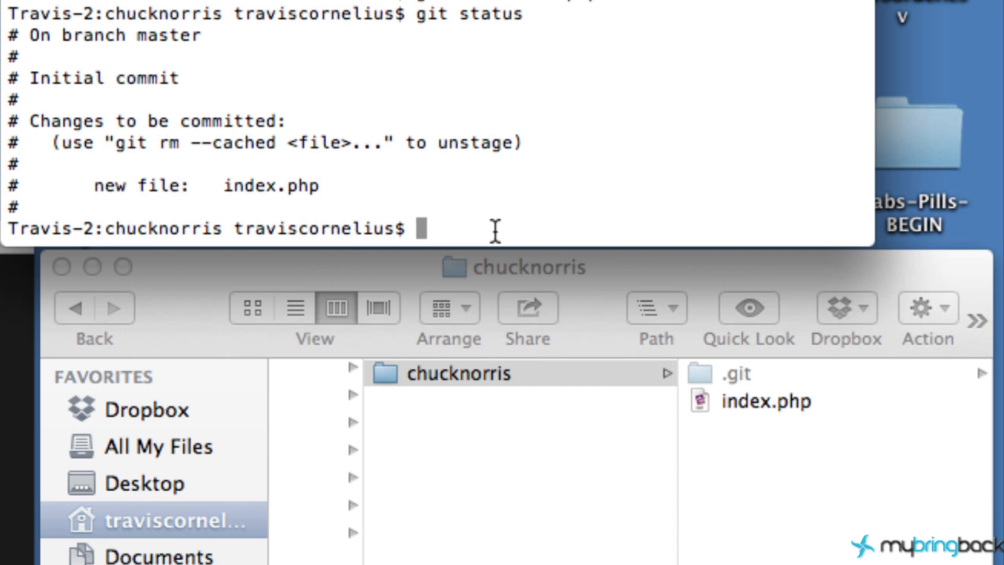
Step: Enter git commit -m "Init project, simple index" at the prompt
text(git)
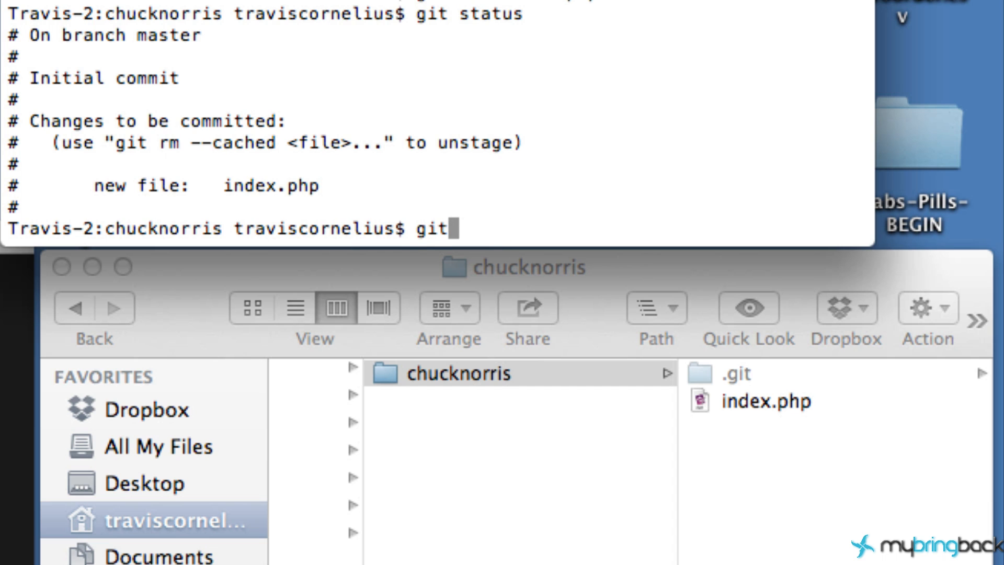
text(commit)
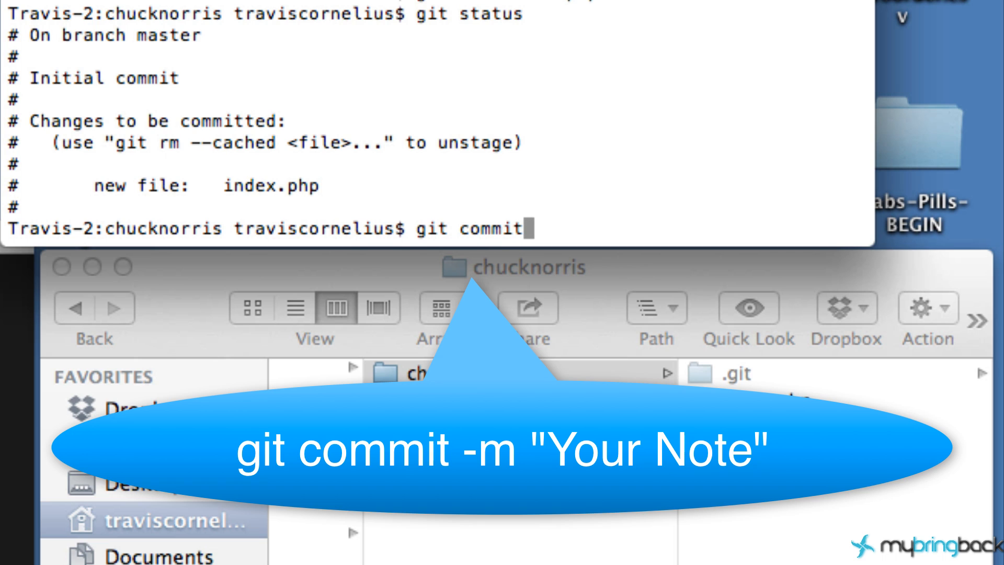
text(-m)
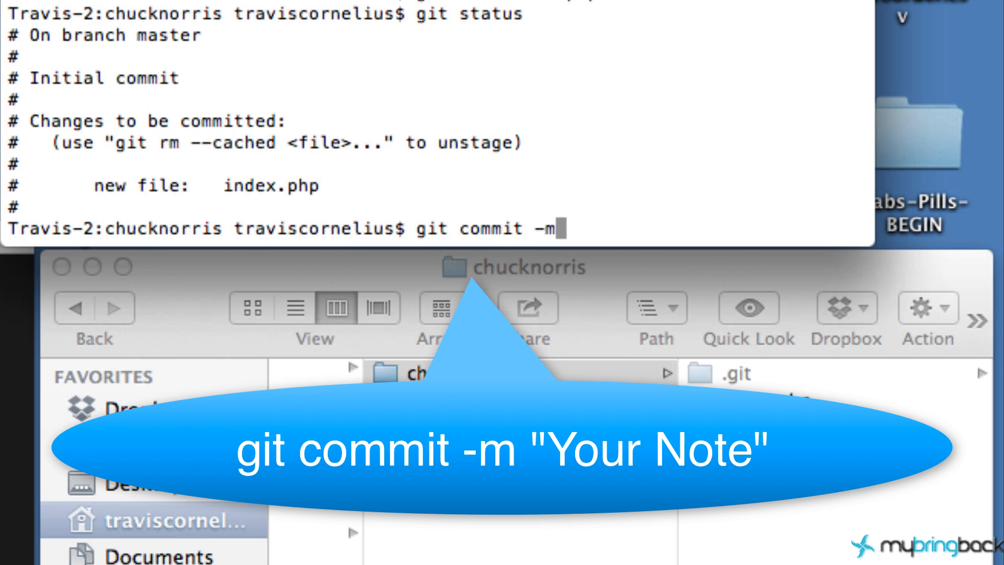
text(")
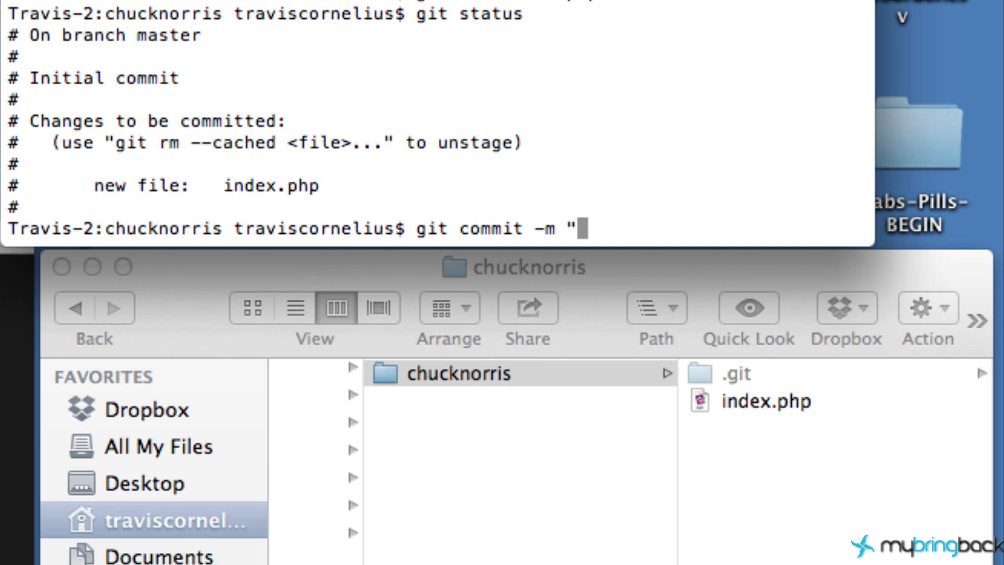
text(Init project, s)
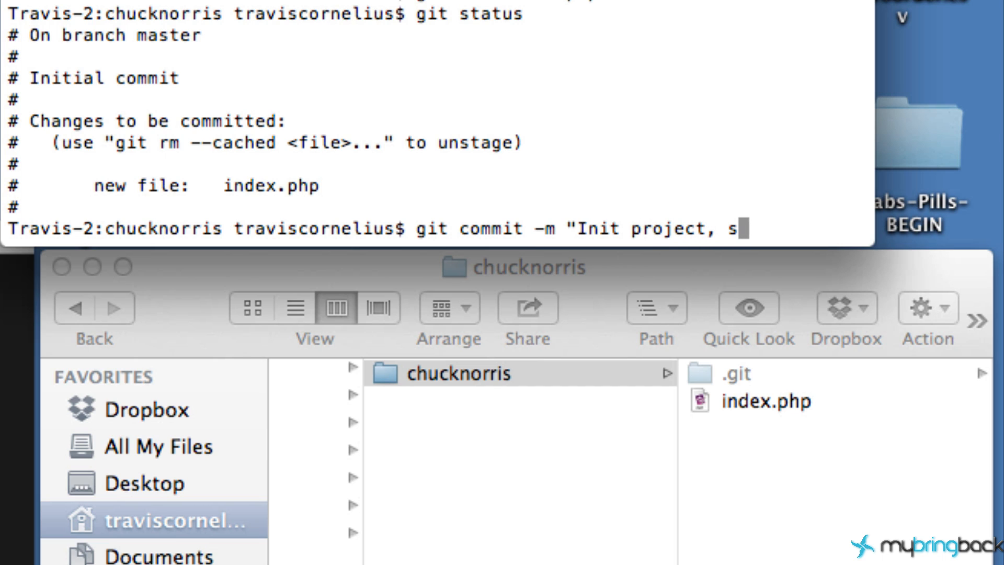
text(imple ind)
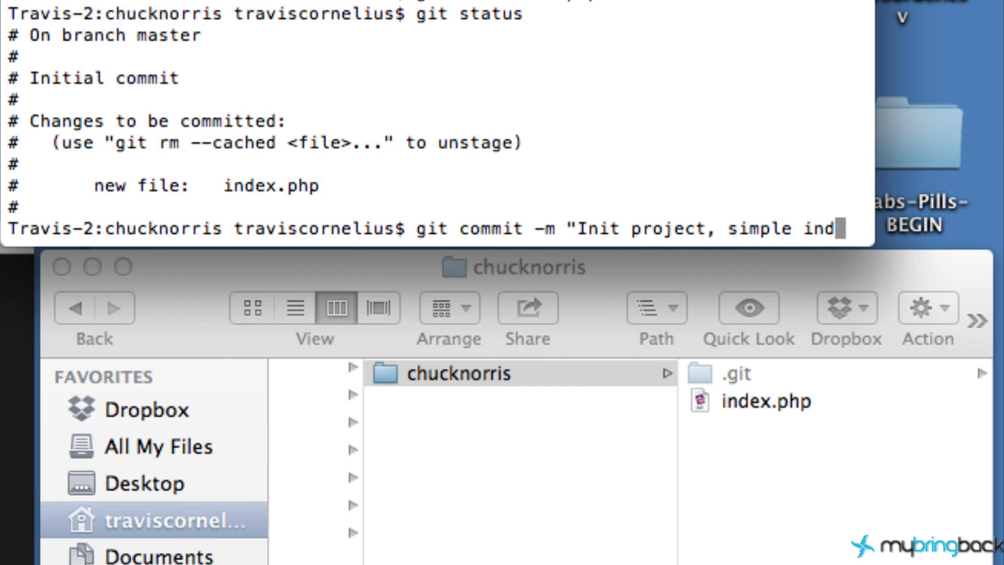
text(ex)
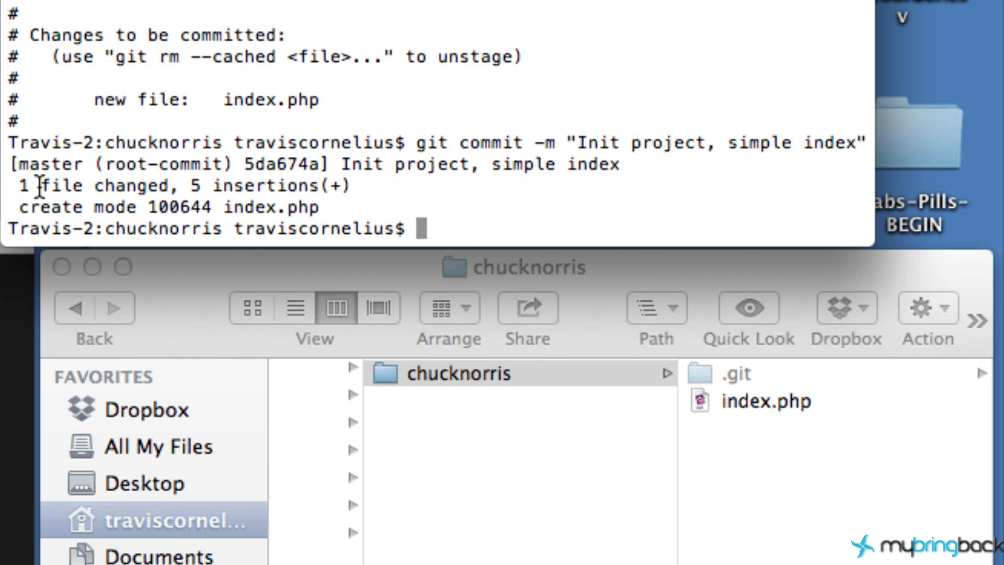
Step: Run the commit and select the root-commit output showing index.php created
drag(39, 186, 320, 207)
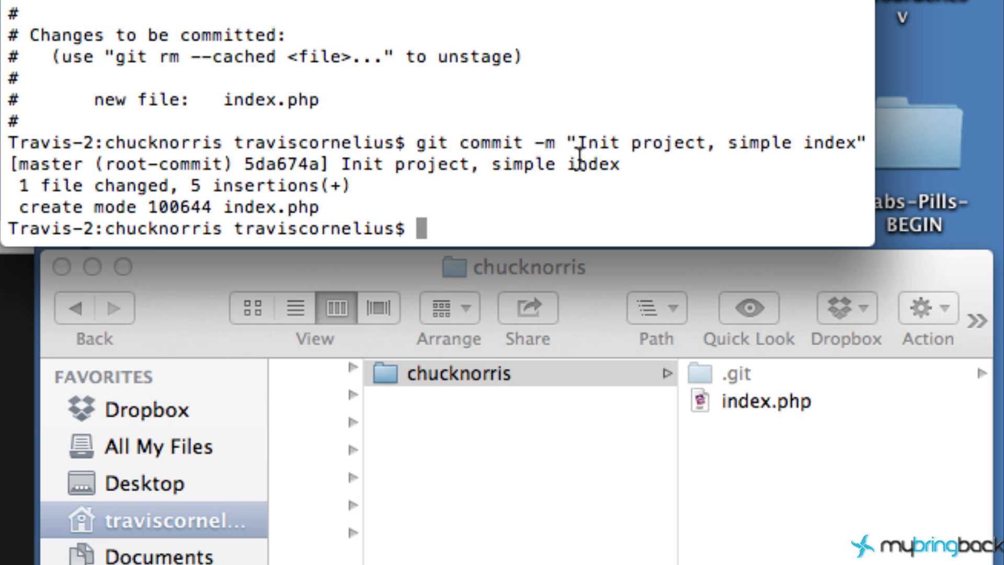
mouse_move(663, 456)
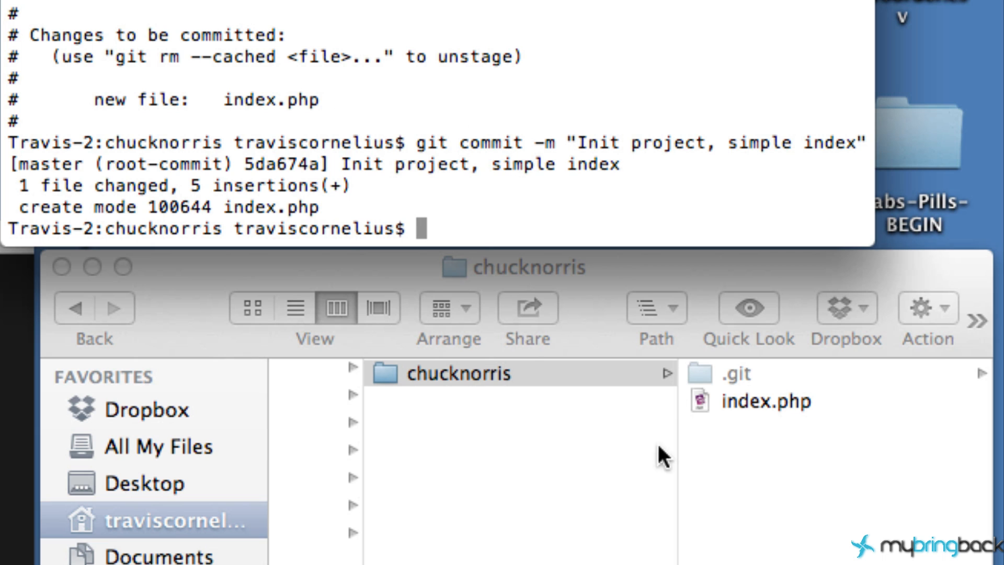
mouse_move(554, 290)
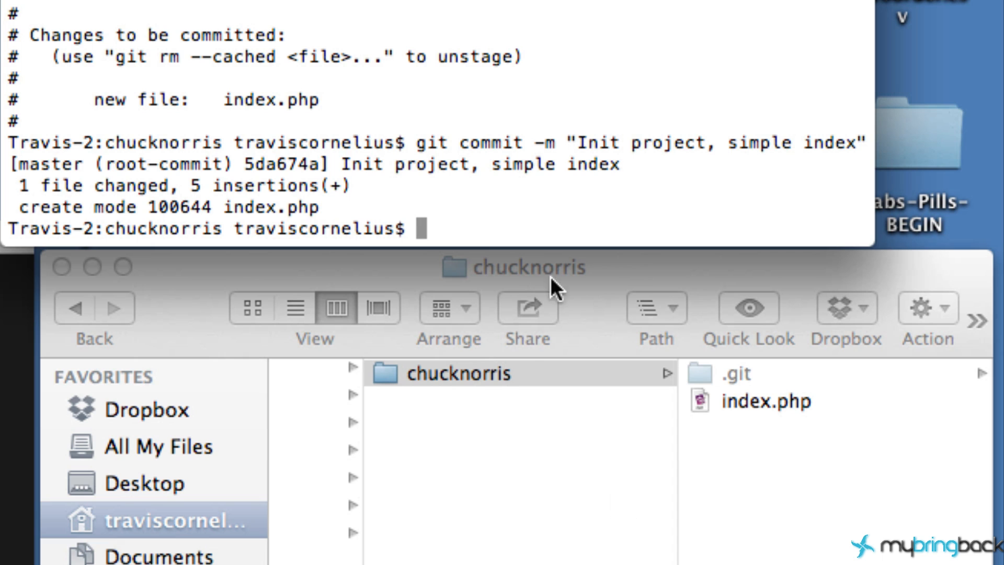
mouse_move(460, 257)
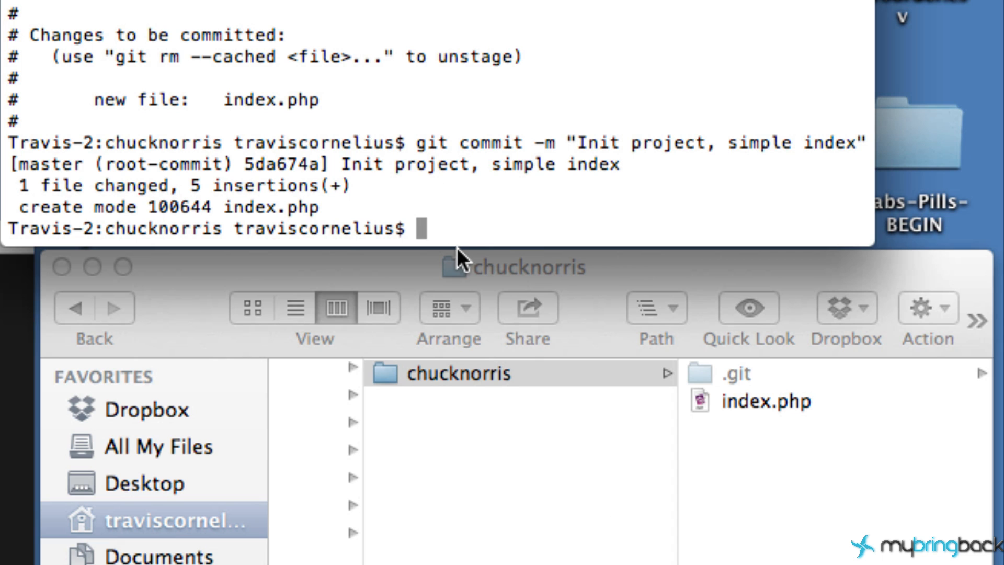